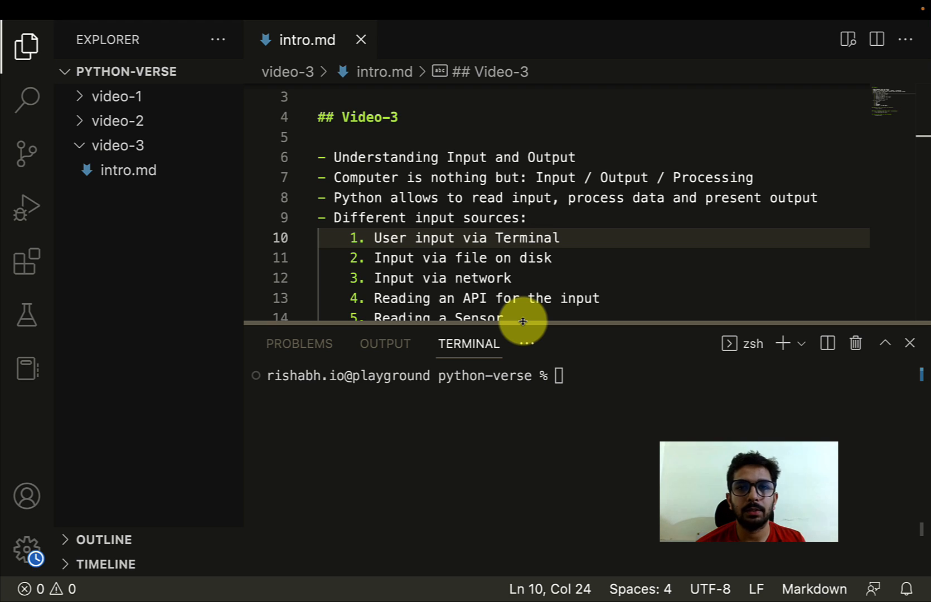
mouse_move(627, 285)
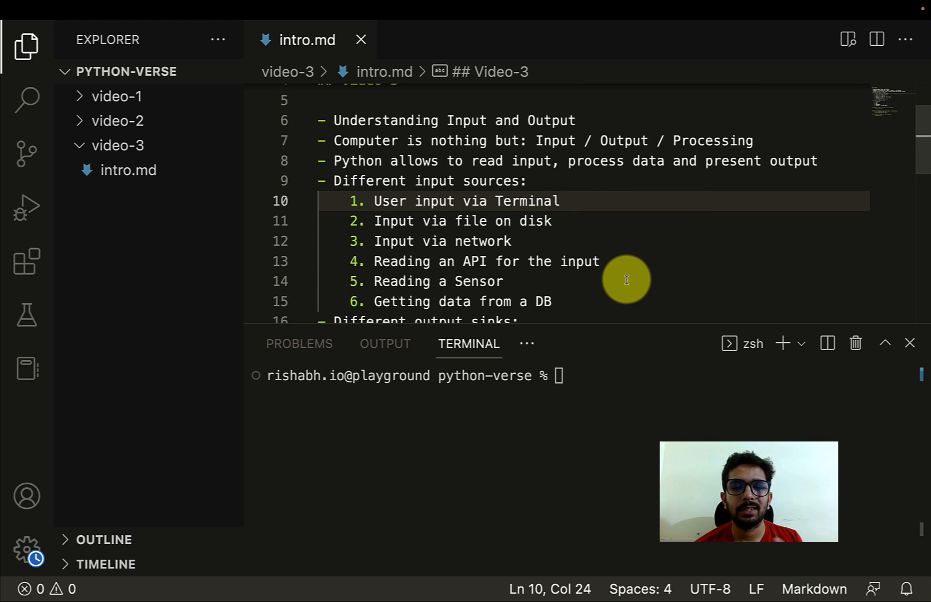
Replace 'Terminal' with 'Keyboard' as the first input source on line 10 of intro.md
left_click(538, 181)
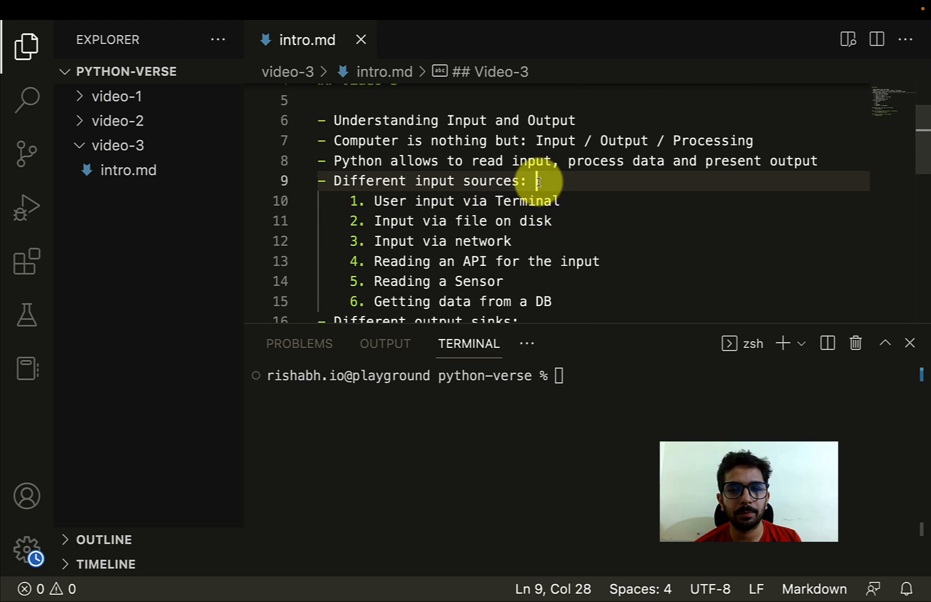
mouse_move(584, 232)
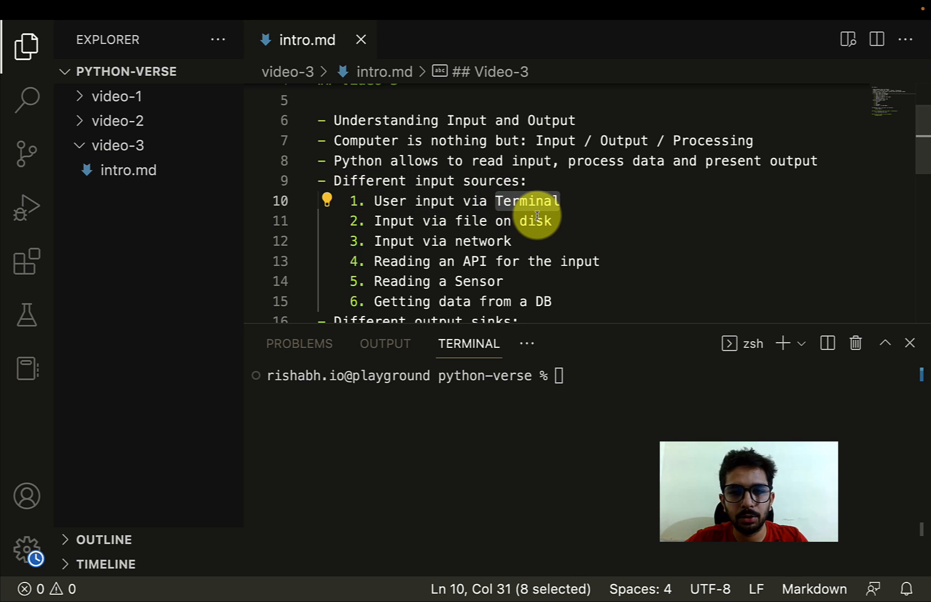
type("Keyboard")
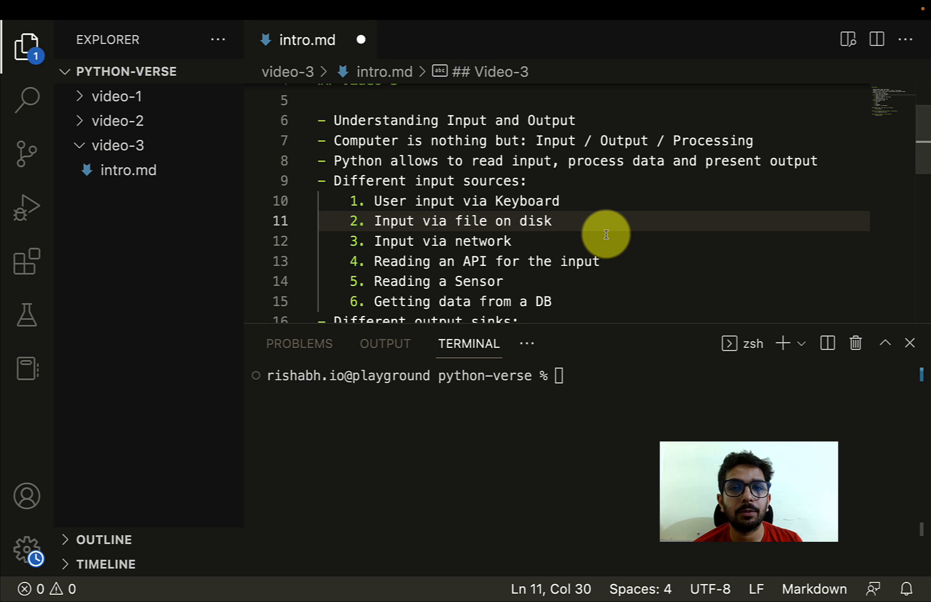
scroll("down", 3)
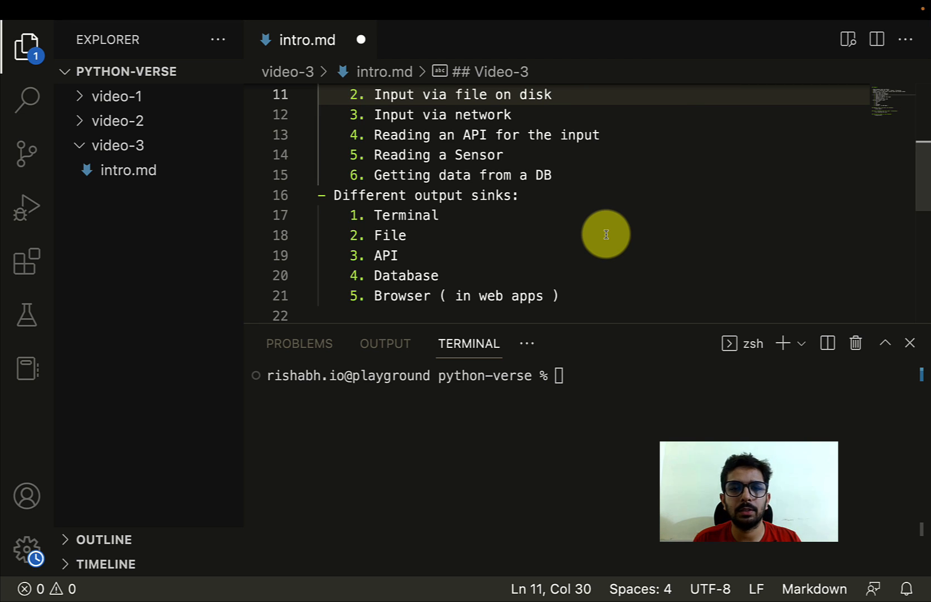
Scroll down the notes and highlight input() in the reading-input note
scroll("down", 3)
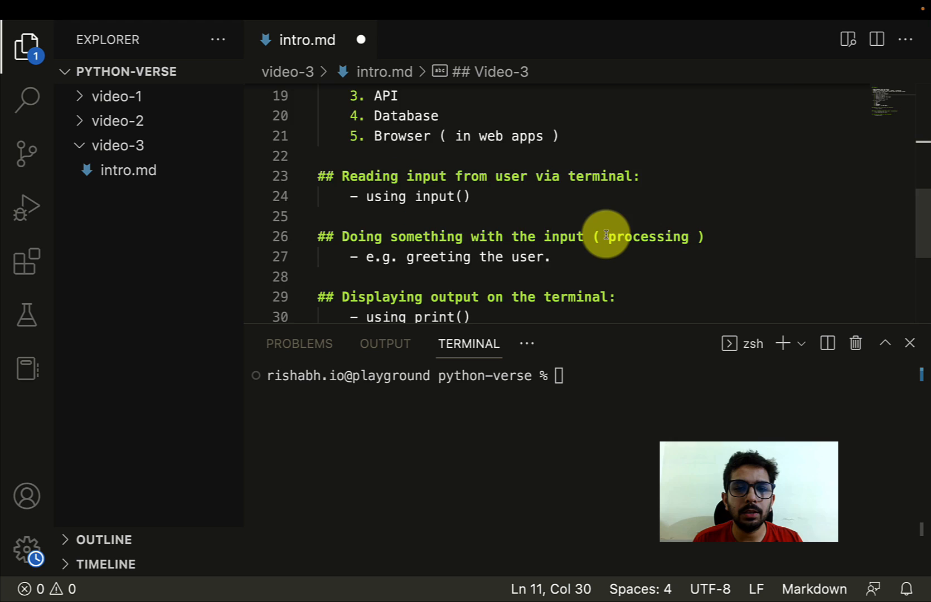
scroll("down", 3)
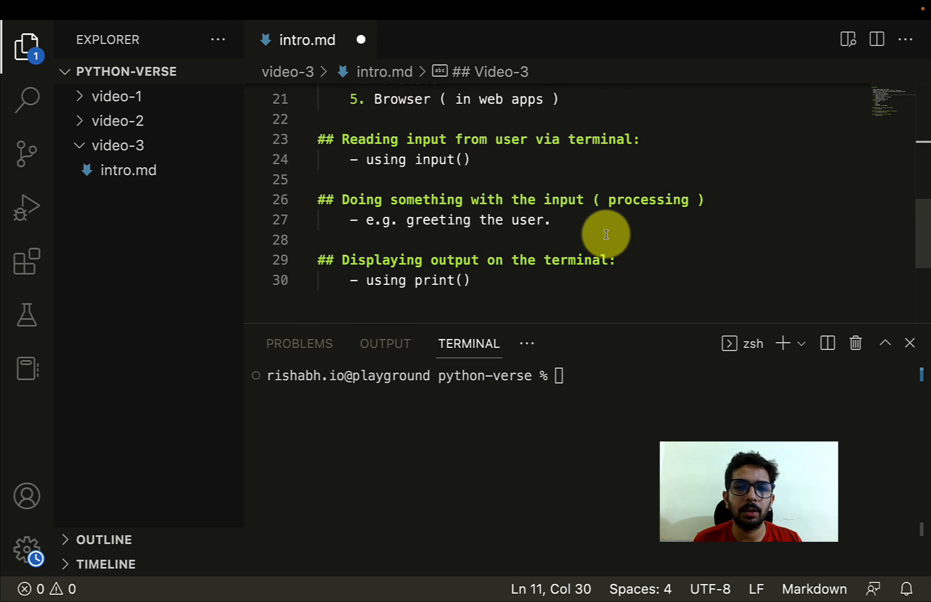
mouse_move(478, 193)
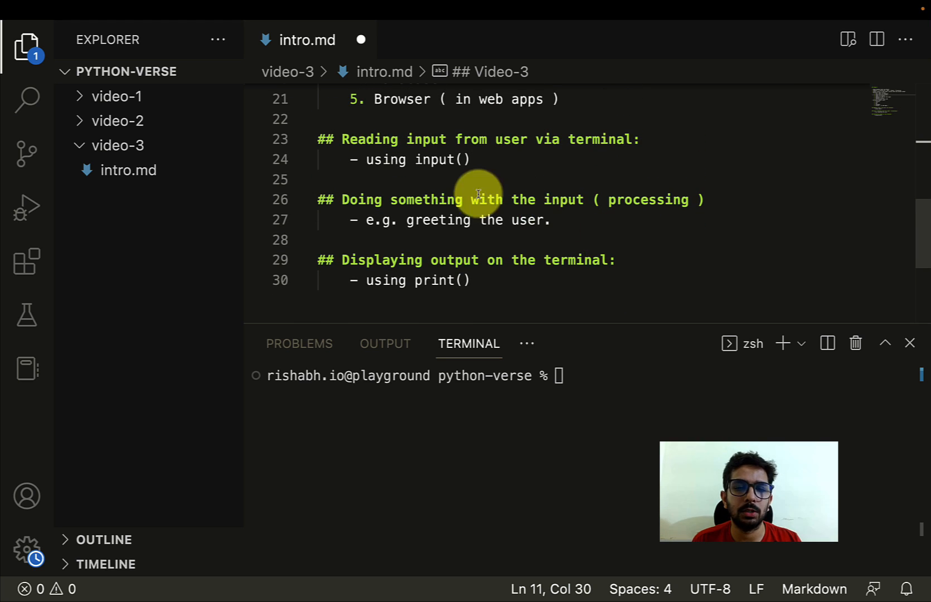
double_click(442, 159)
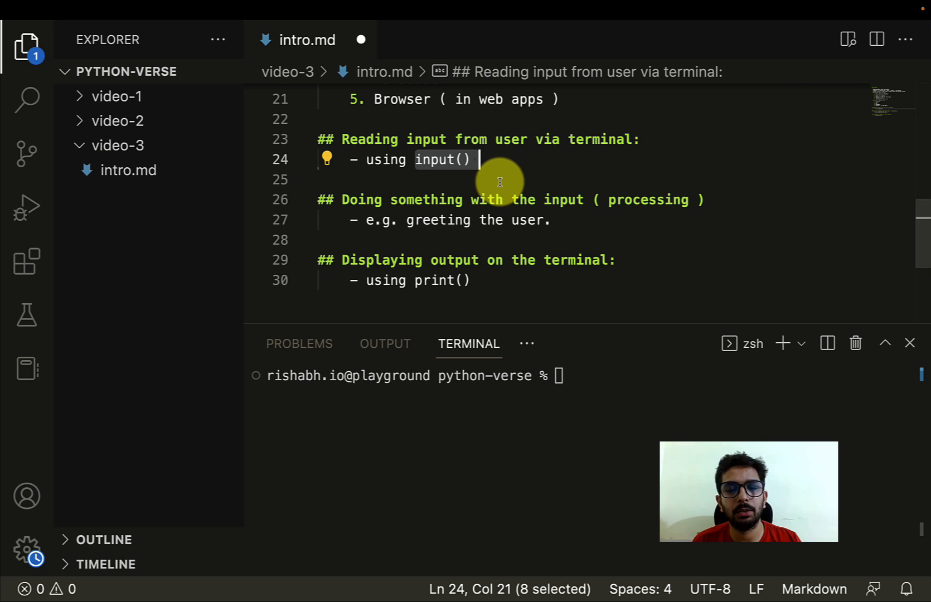
mouse_move(448, 182)
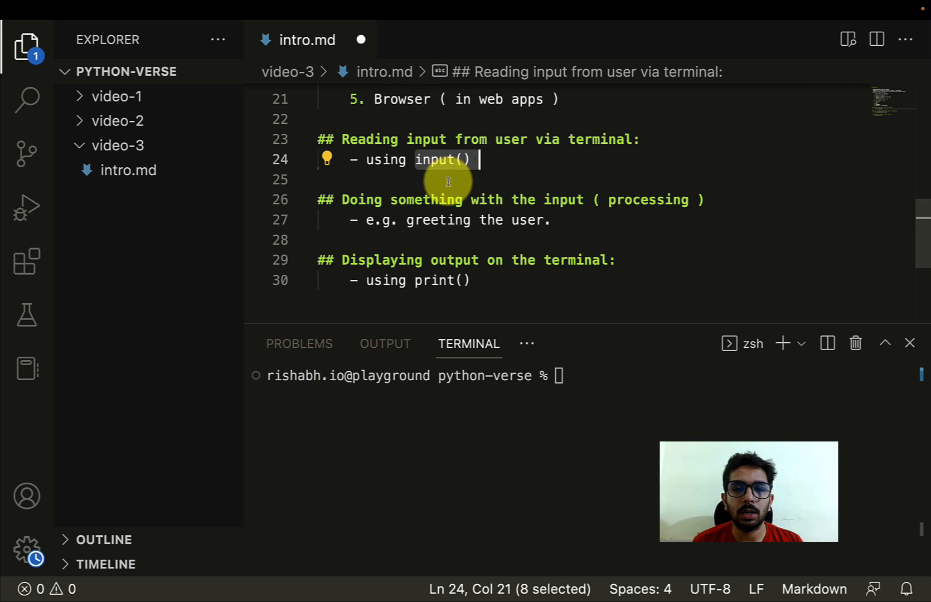
left_click(460, 179)
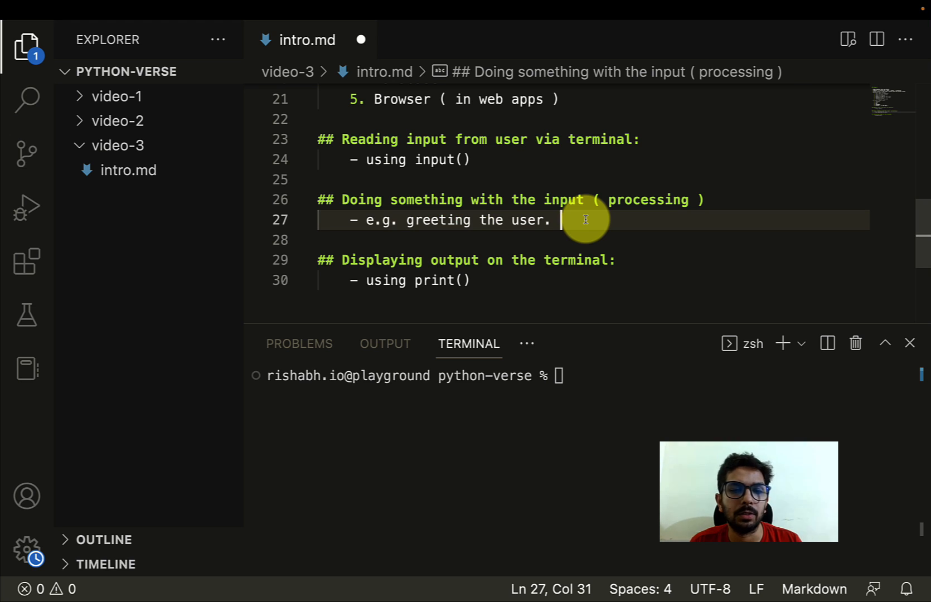
Highlight the notes sections from reading input through print(), then clear the selection
double_click(380, 261)
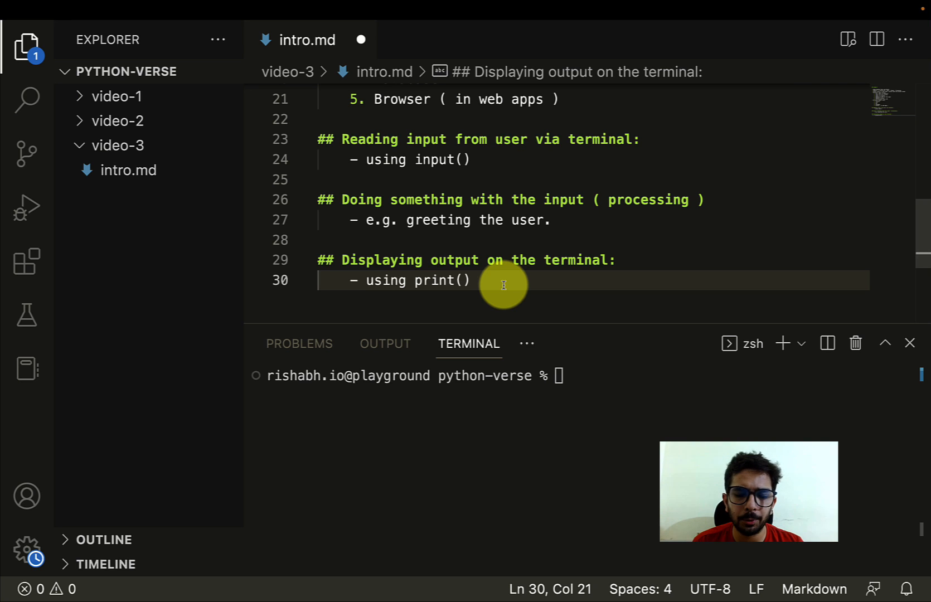
mouse_move(392, 281)
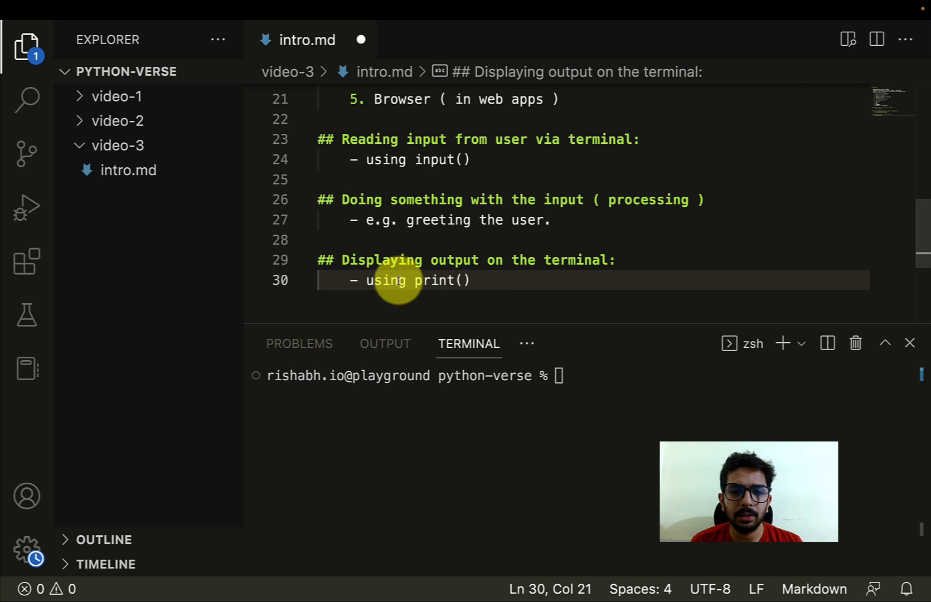
mouse_move(505, 281)
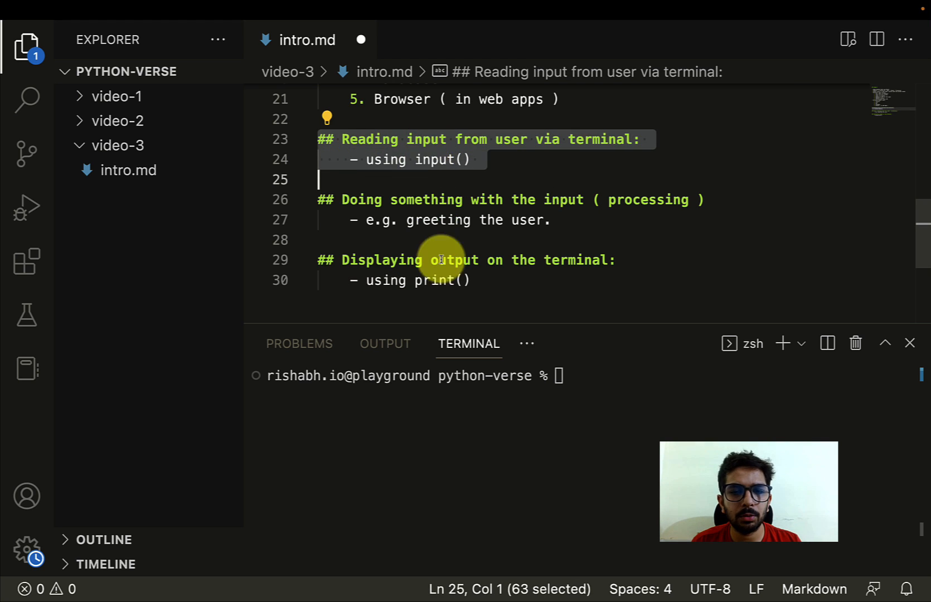
left_click(451, 220)
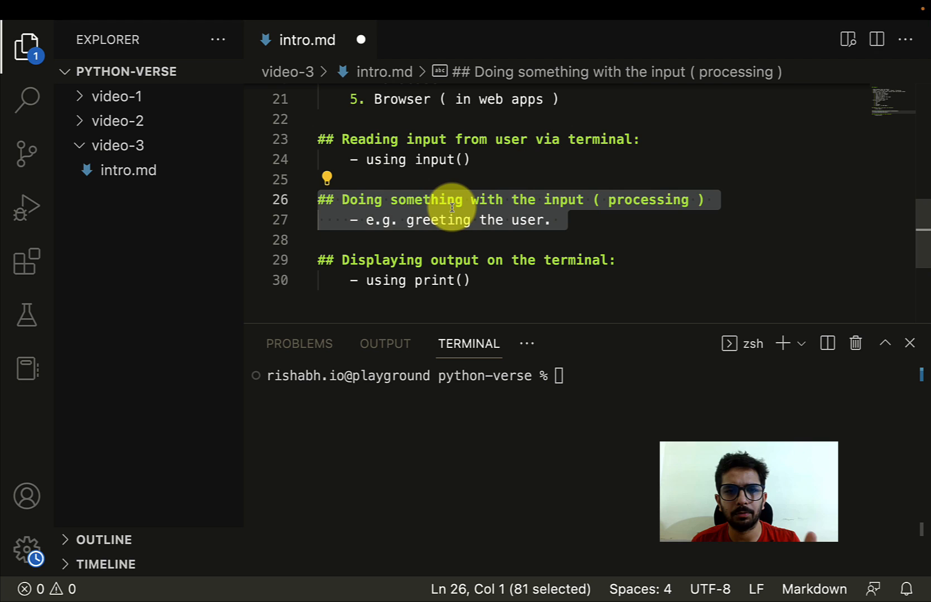
left_click_drag(453, 200, 474, 280)
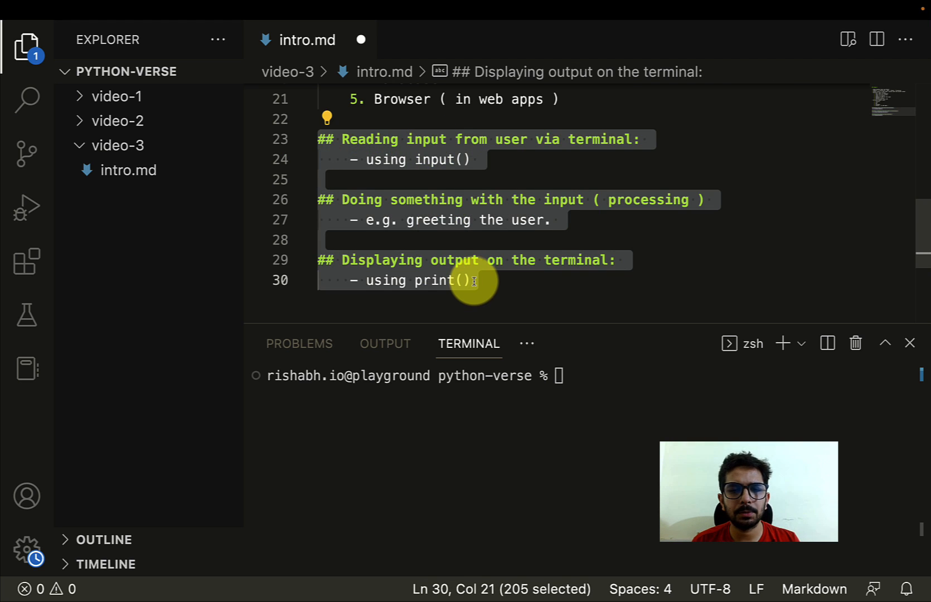
left_click(475, 281)
type("greeting.py")
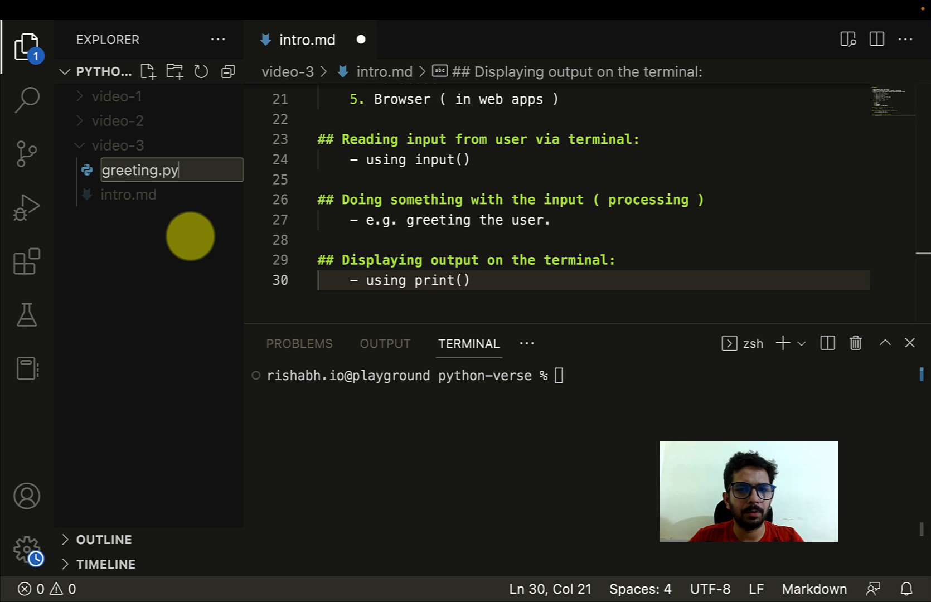
Confirm the greeting.py name and add the comment '# read name as input from the user'
key("Enter")
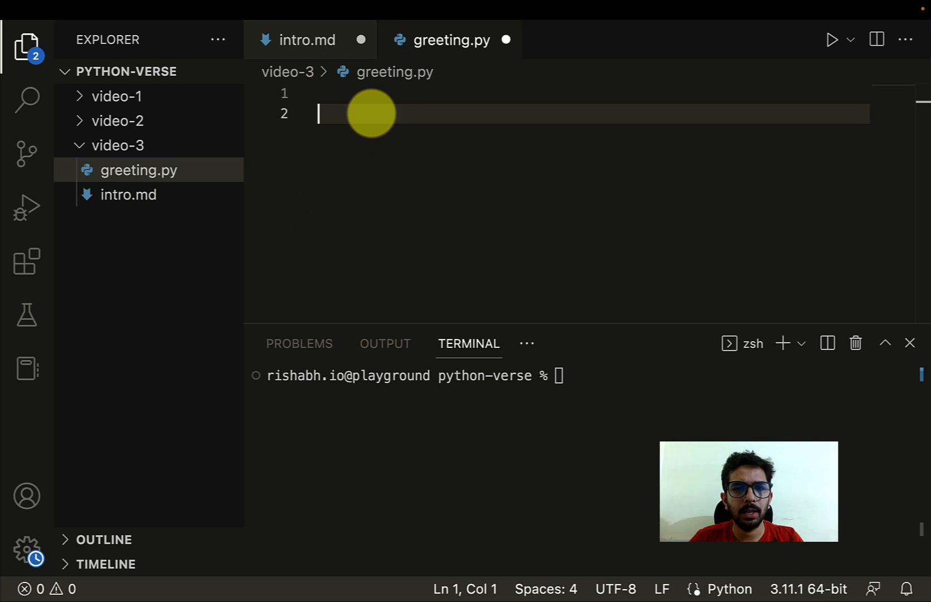
type("# read input from the user")
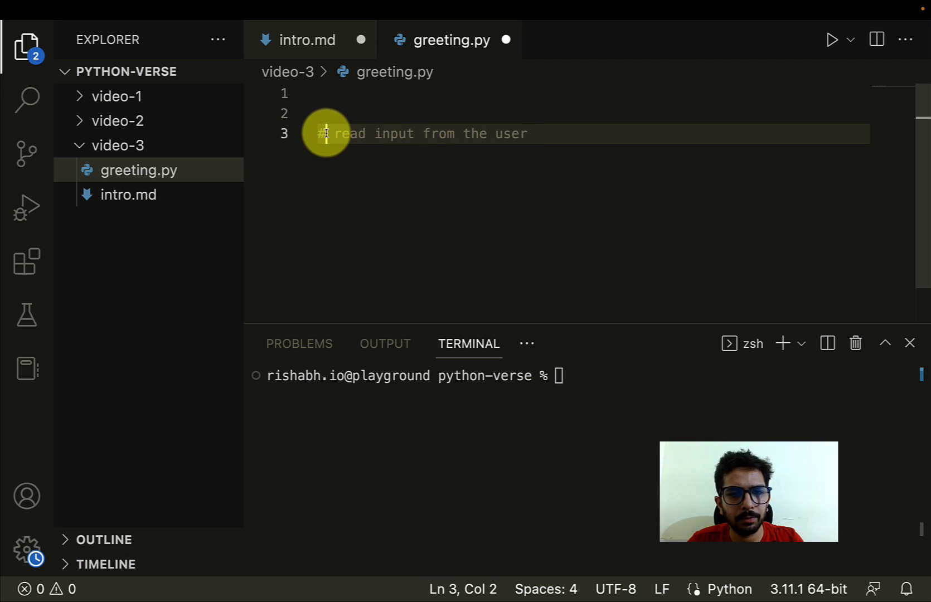
left_click_drag(321, 134, 532, 134)
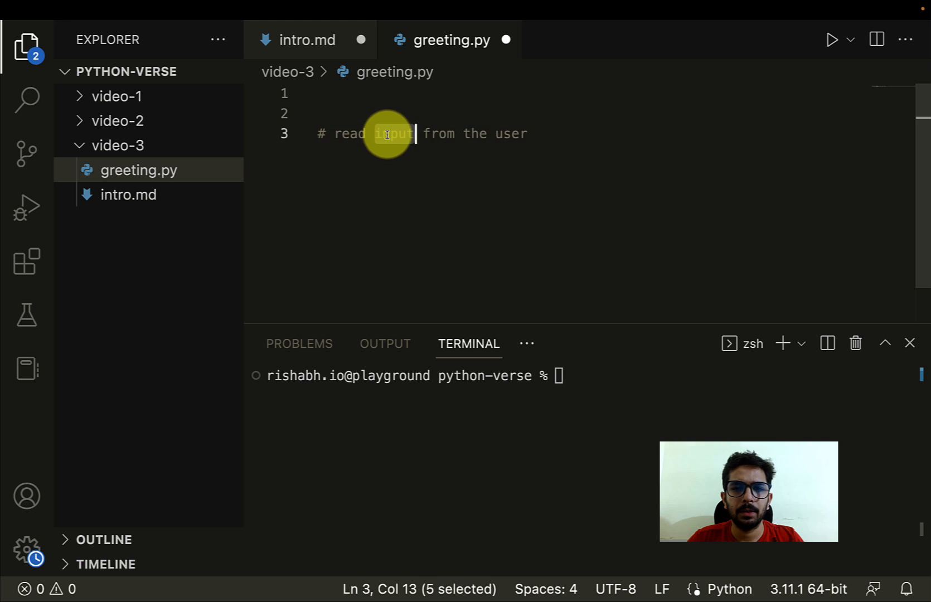
mouse_move(398, 166)
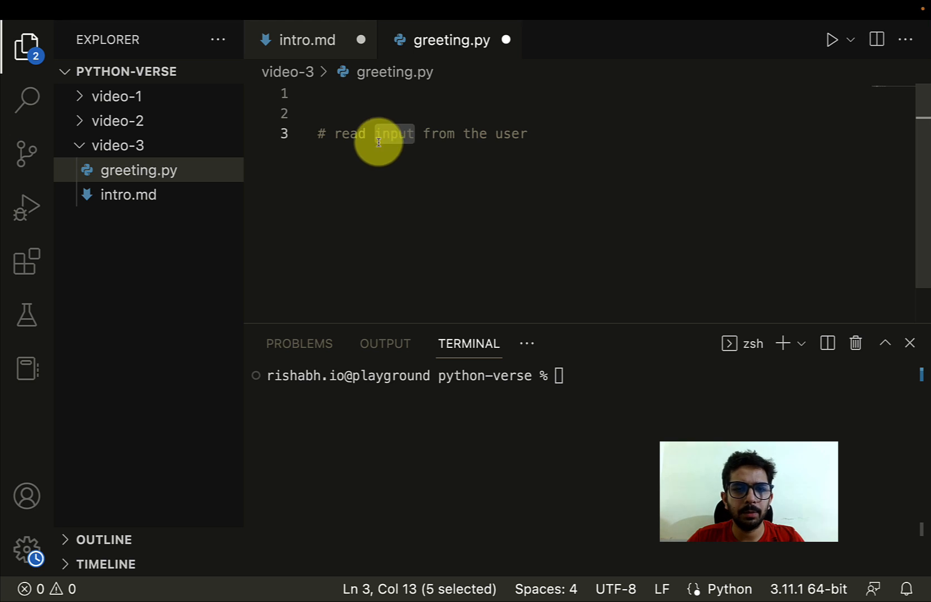
type("name")
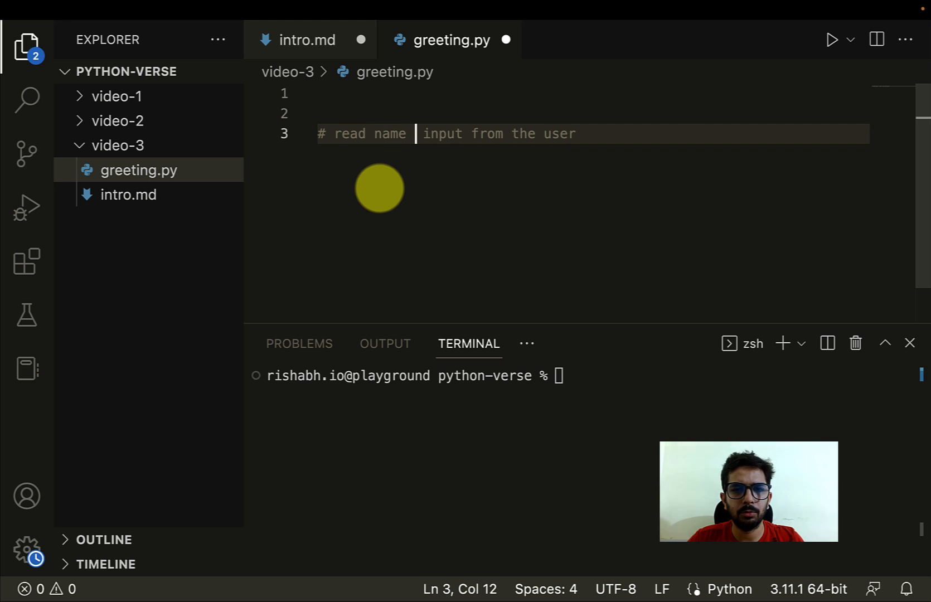
type("as")
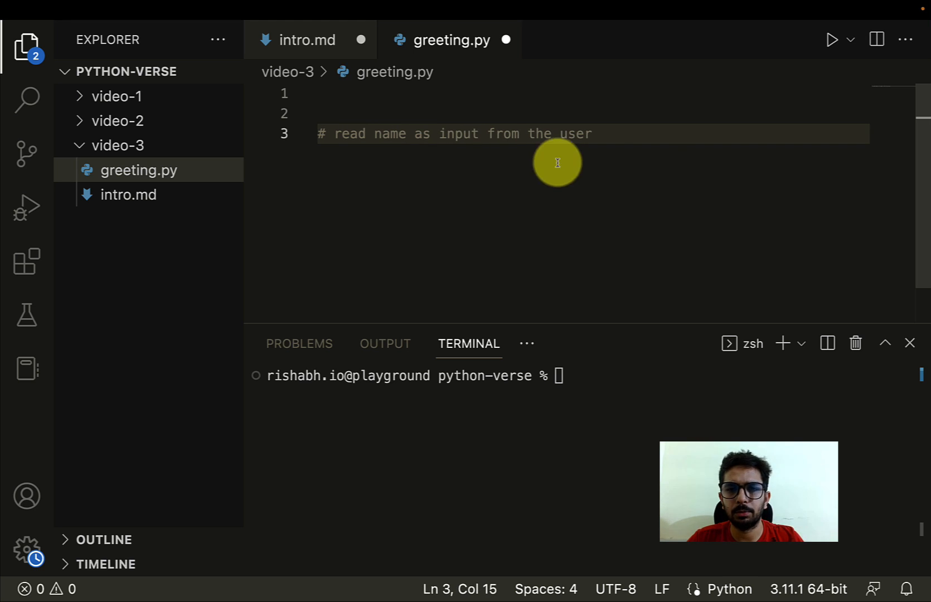
key("enter")
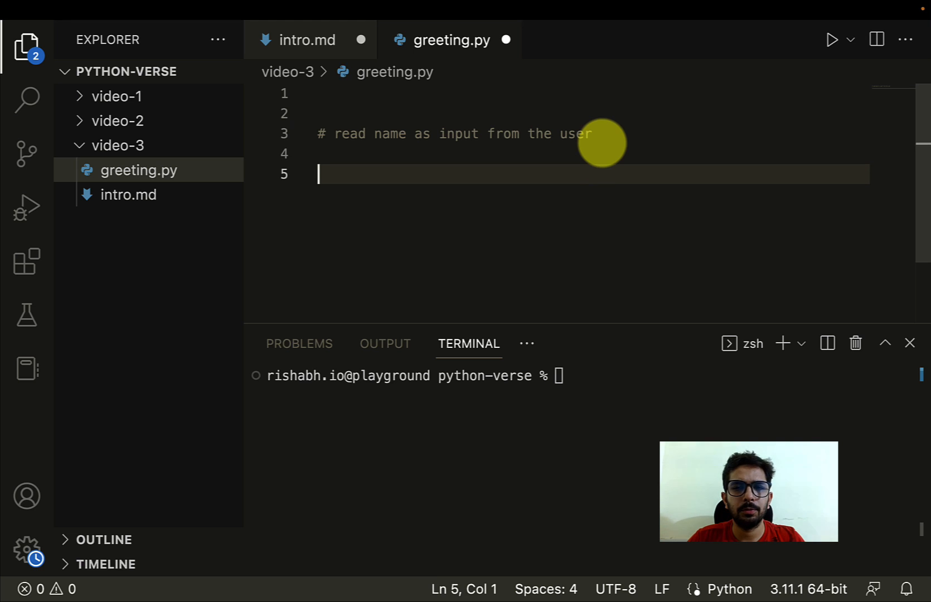
Write user_name = input("Please enter your name: \n") followed by blank lines
type("user")
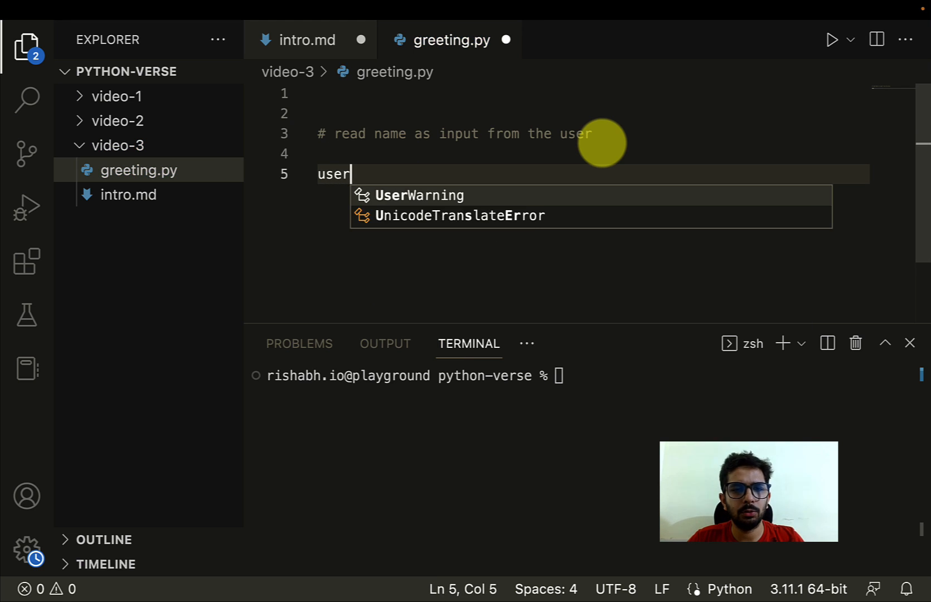
type("_name =")
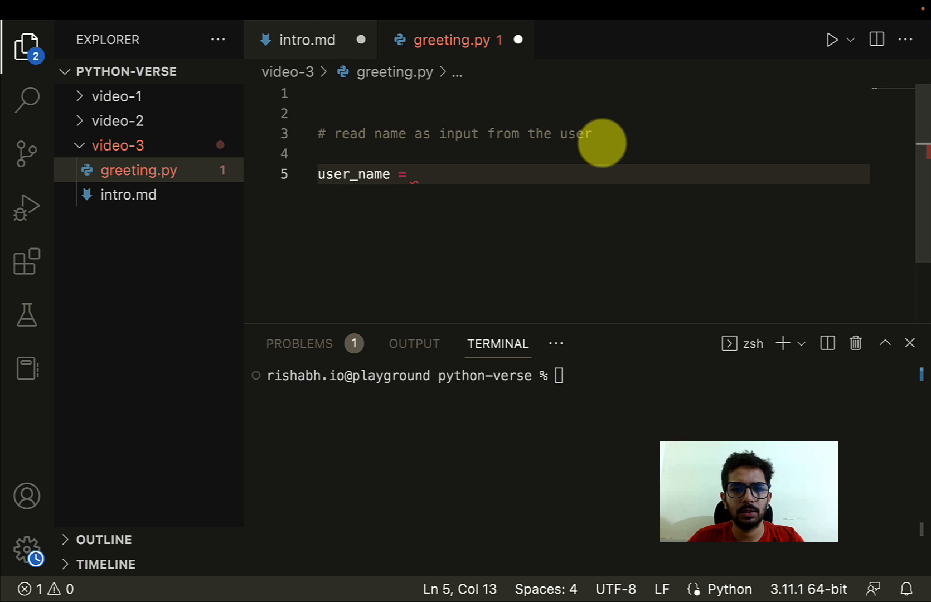
type("input")
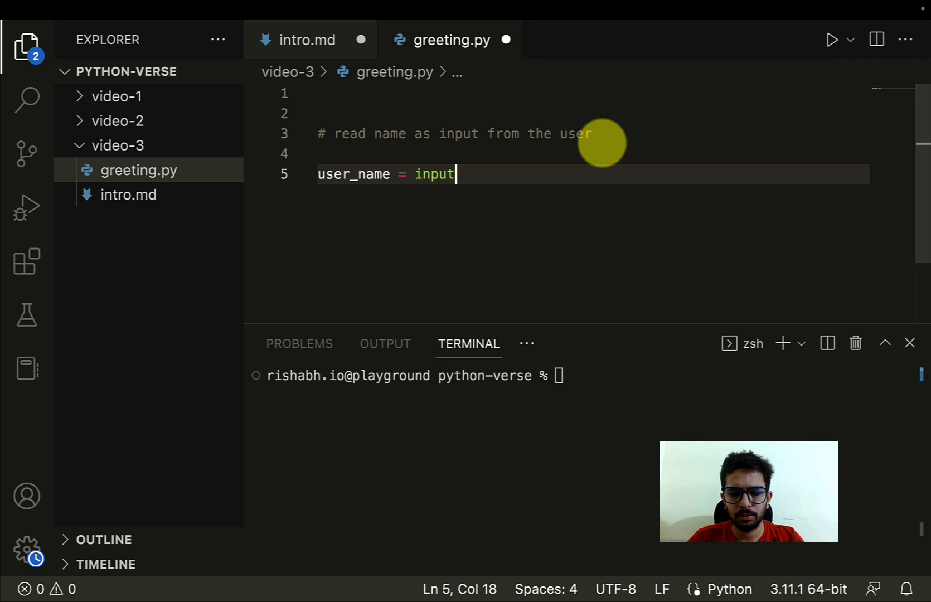
type("(\"Please enter")
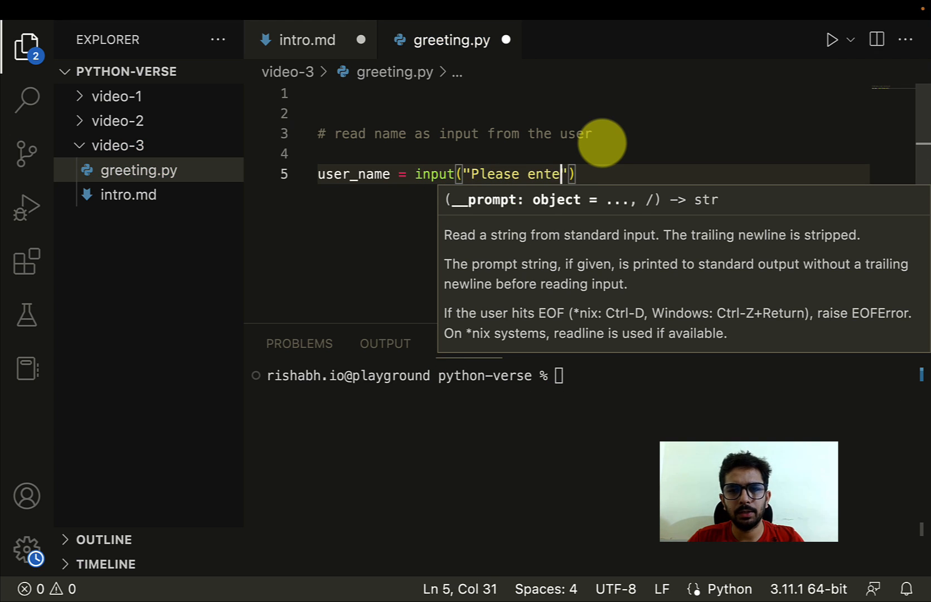
type("r your name:")
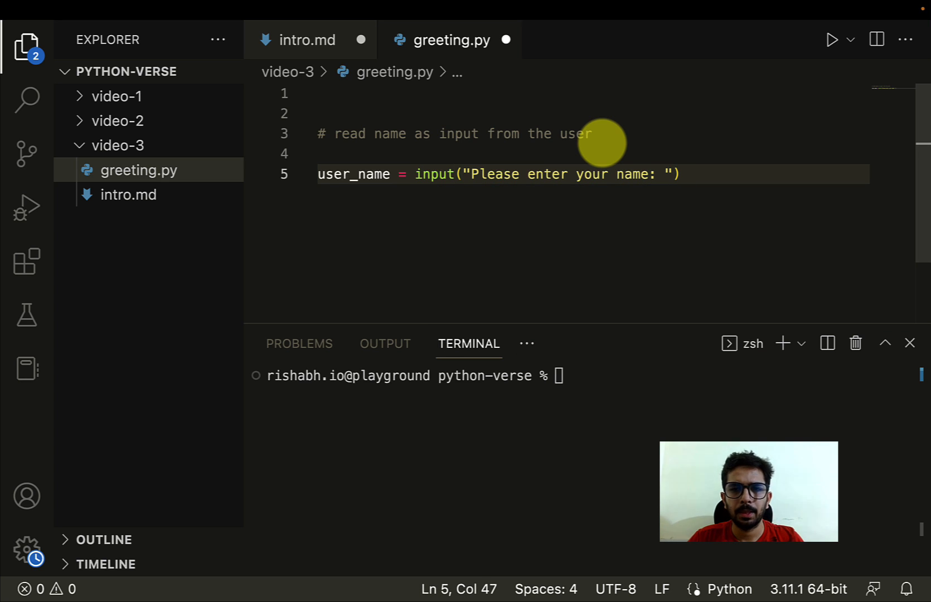
mouse_move(640, 160)
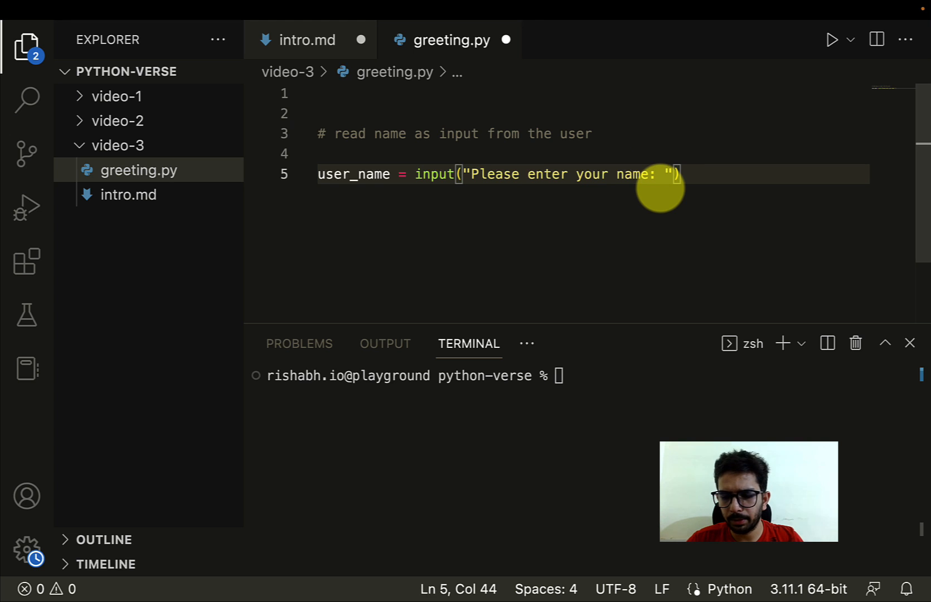
type("\\n")
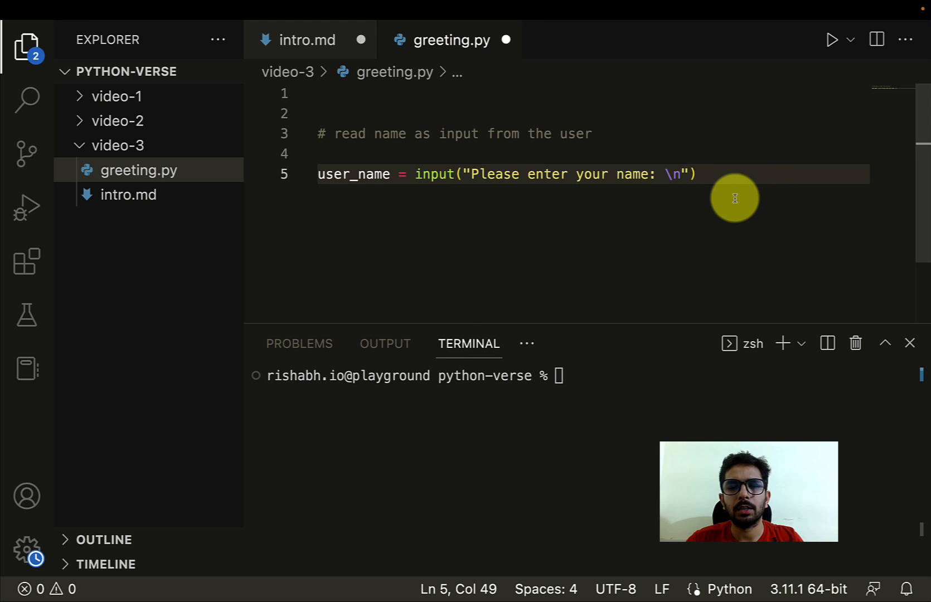
mouse_move(706, 206)
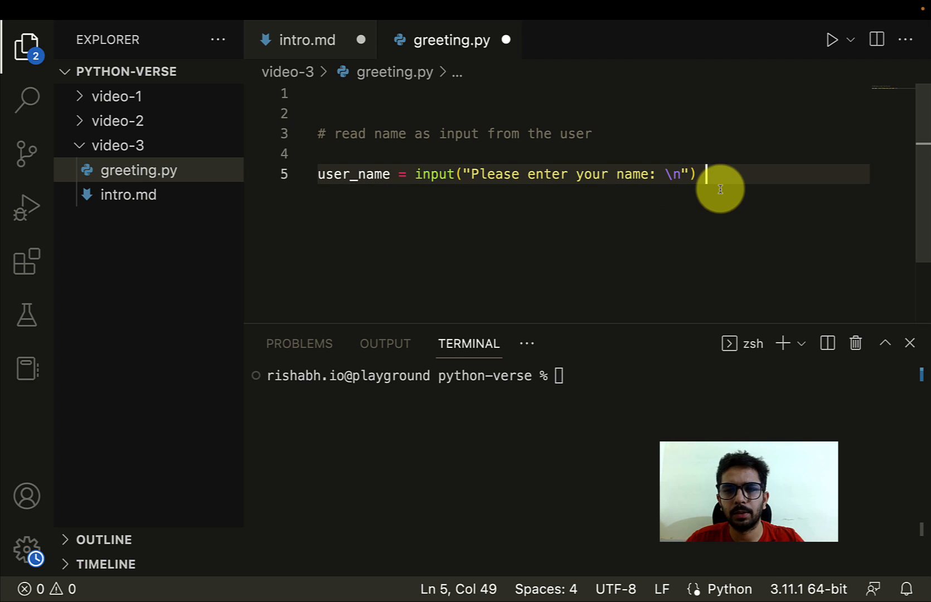
key("Enter")
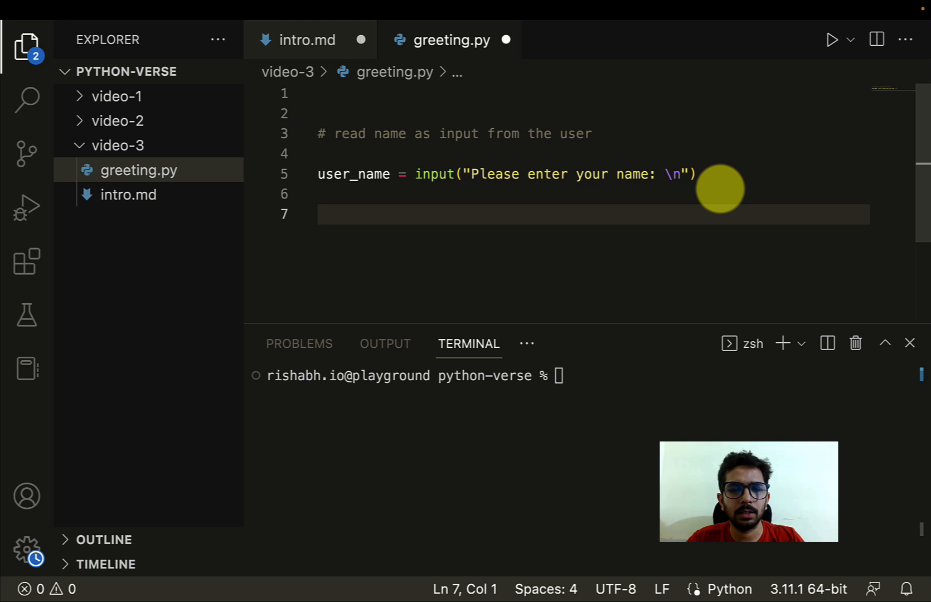
Highlight user_name and input() to explain the input line
double_click(353, 174)
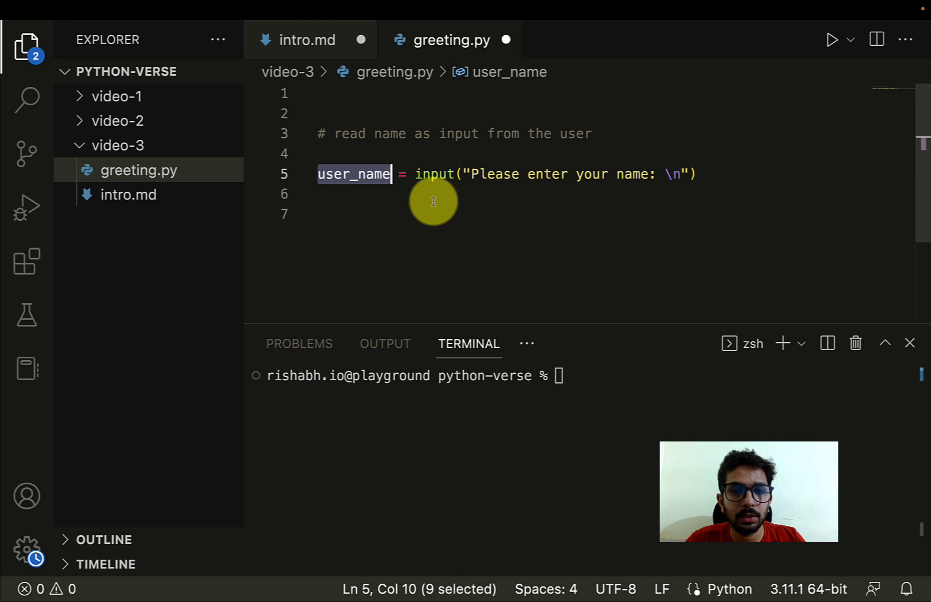
double_click(439, 174)
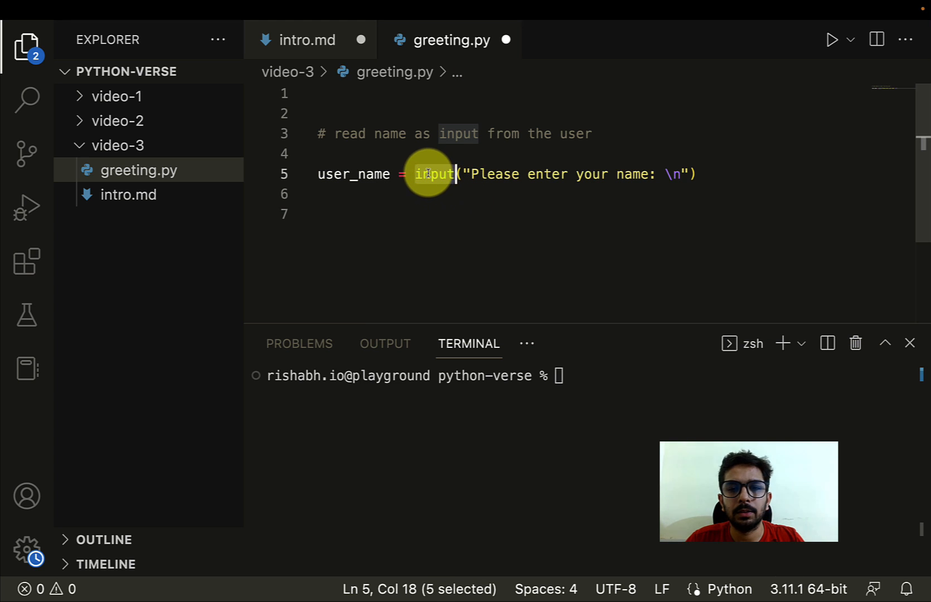
mouse_move(485, 178)
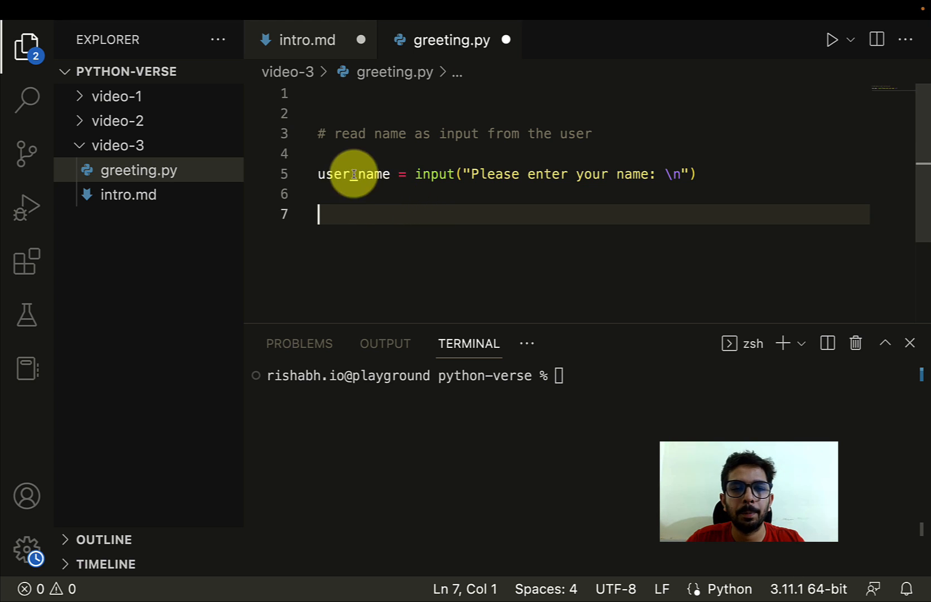
double_click(354, 174)
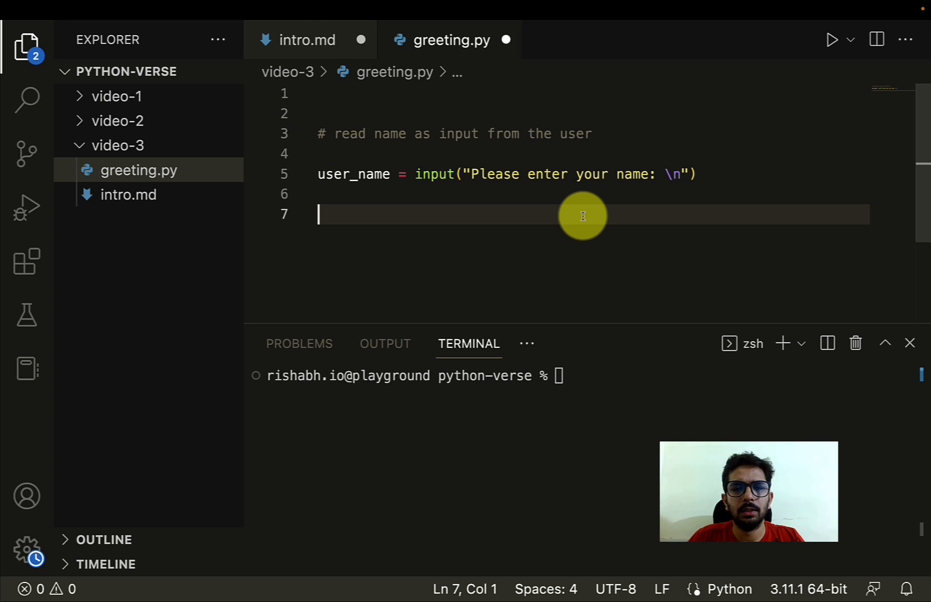
Write greeting = f'Hey {user_name}, good to see you in Python Verse' on line 7
type("greeting")
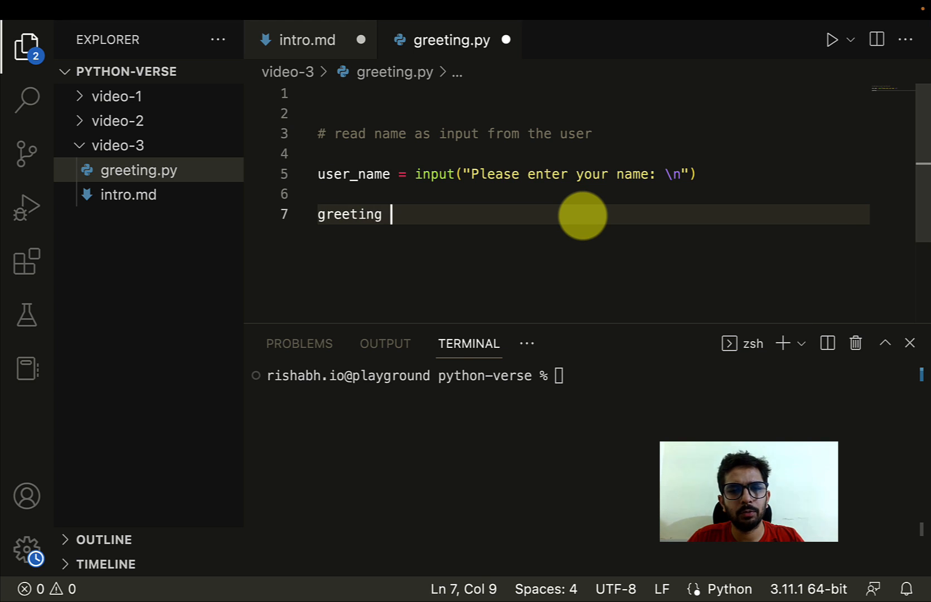
type("=")
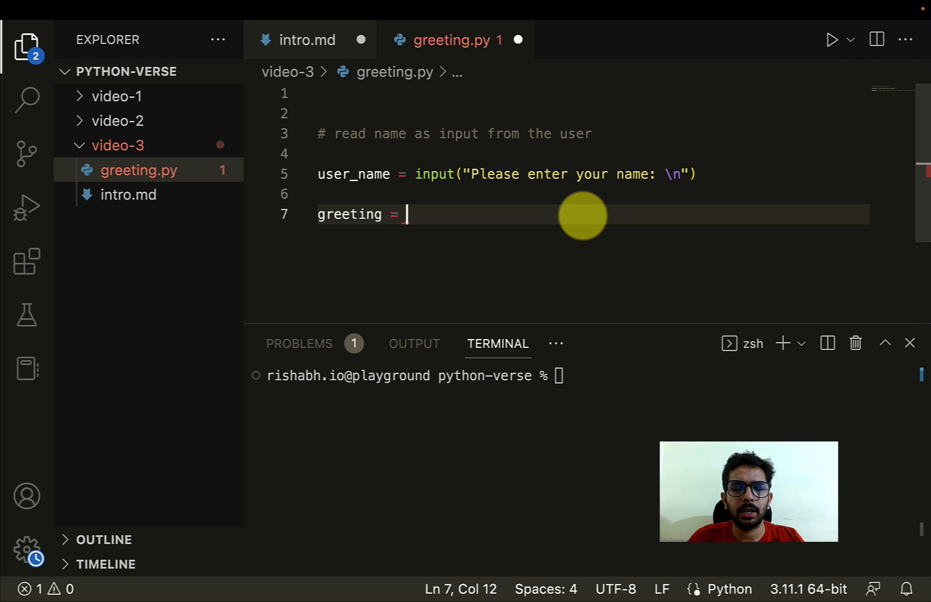
type("f'")
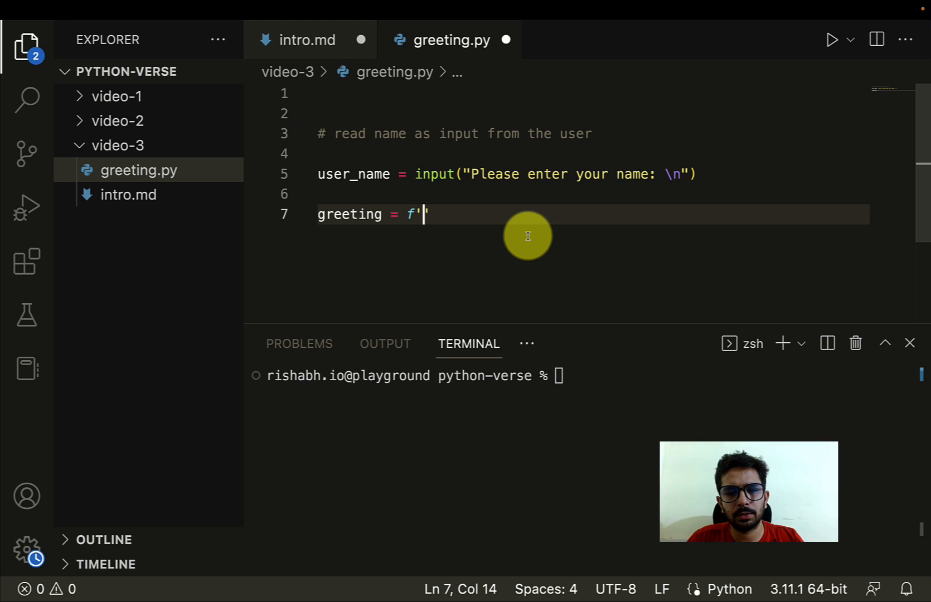
type("Hey {}")
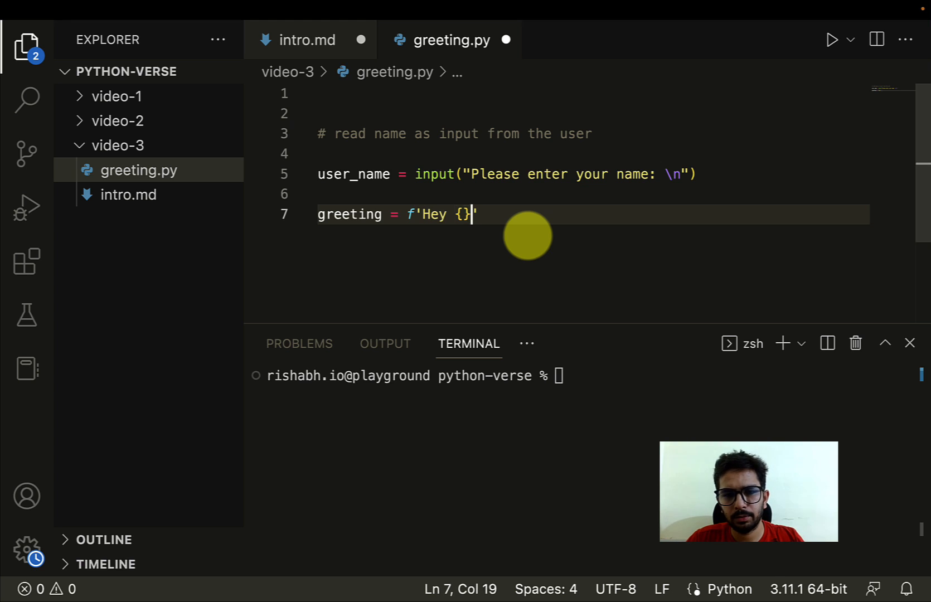
type("us")
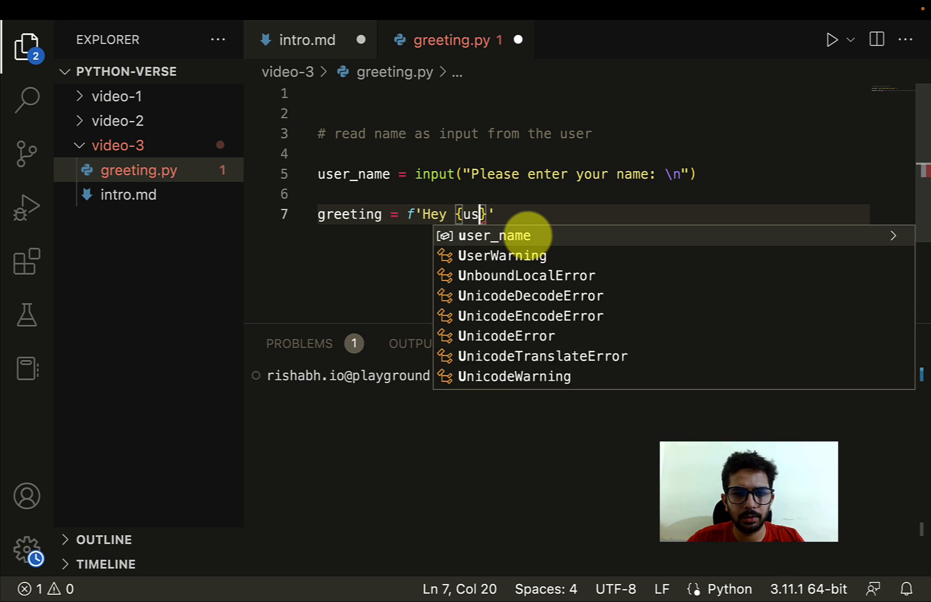
key("Tab")
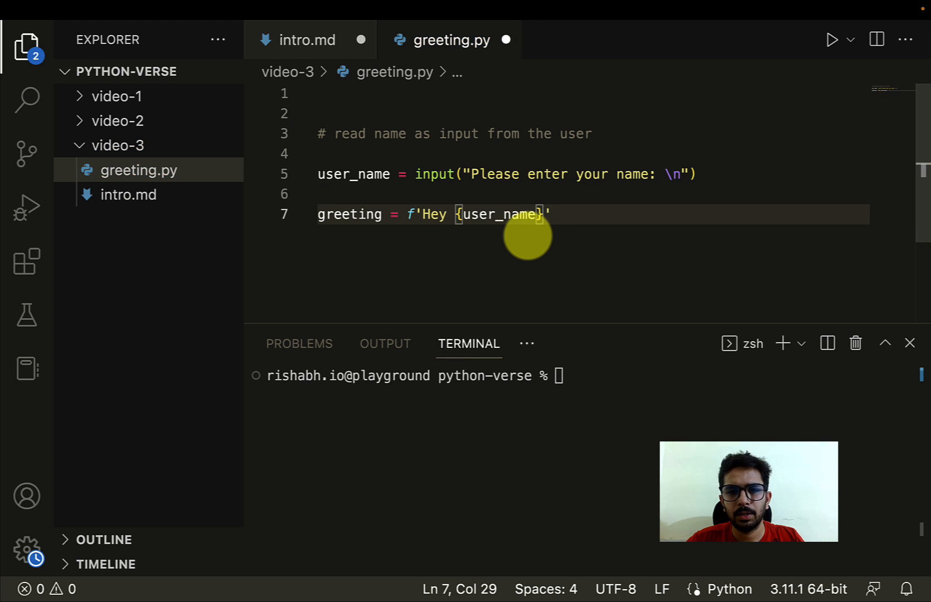
type(",")
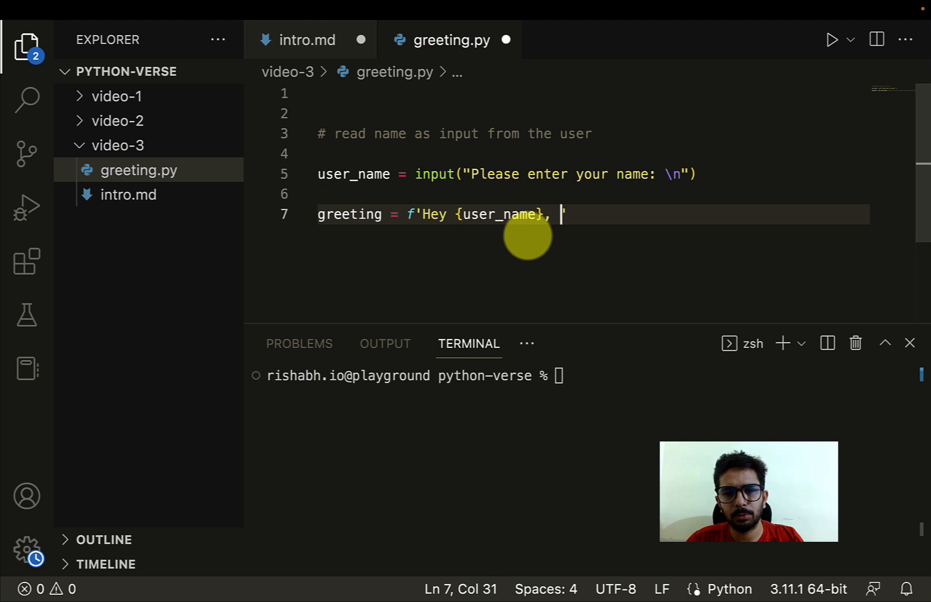
type("good to")
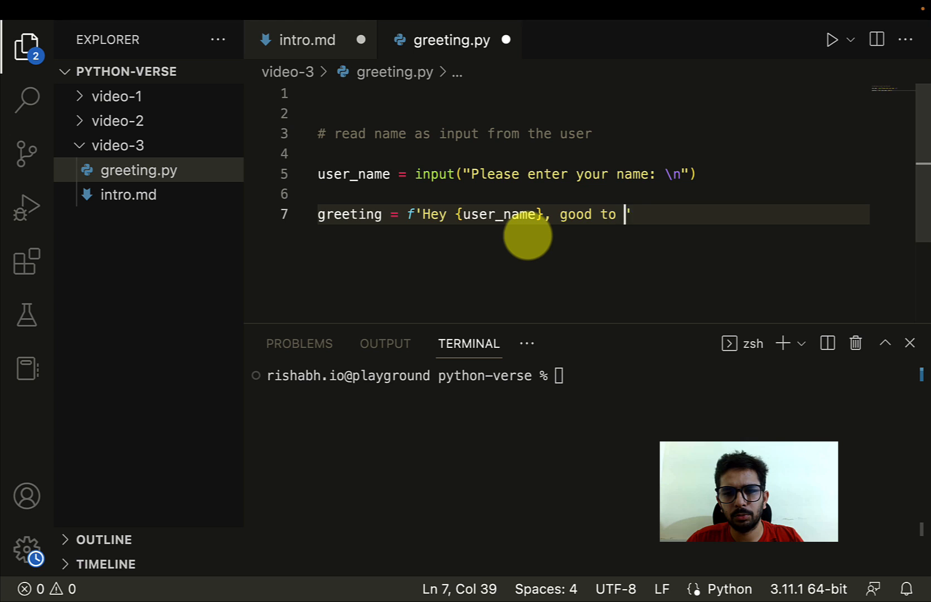
type("see you in")
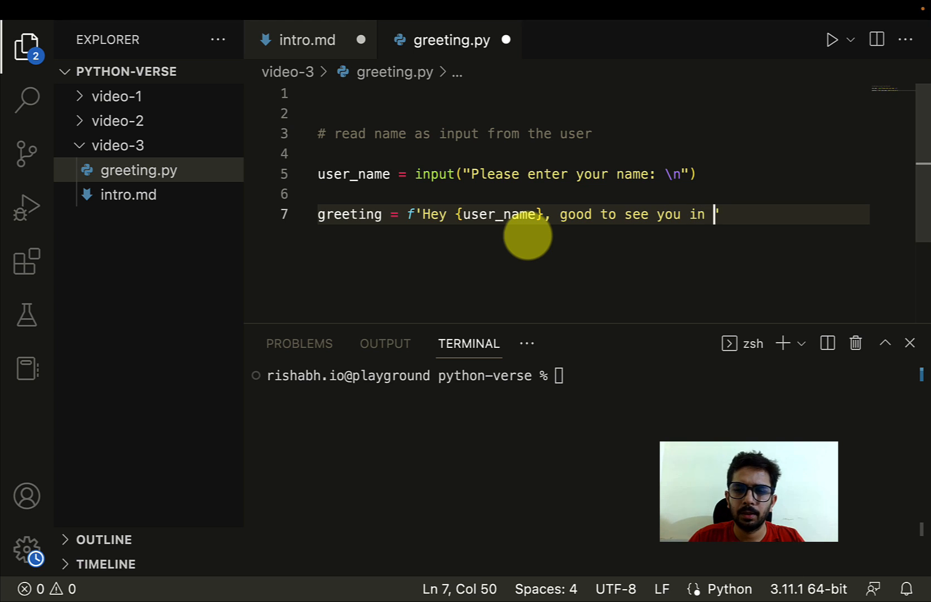
type("Python Verse")
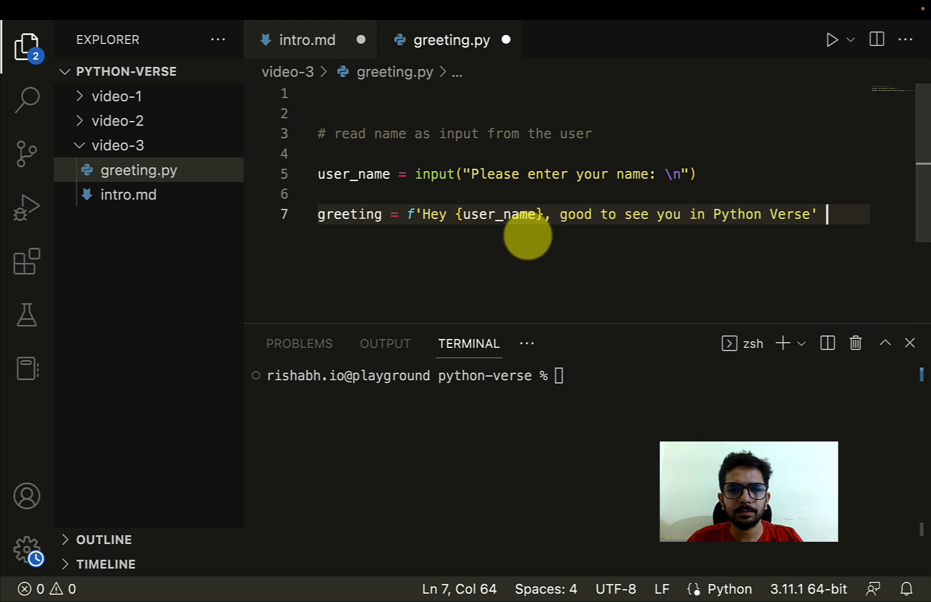
Highlight user_name and greeting on line 7, ending at the line's end
double_click(501, 214)
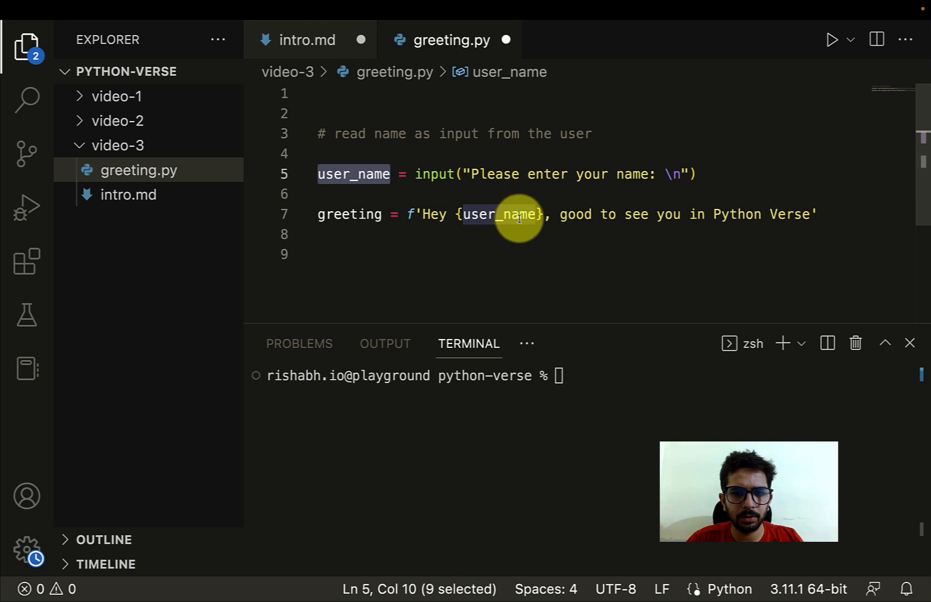
left_click(499, 214)
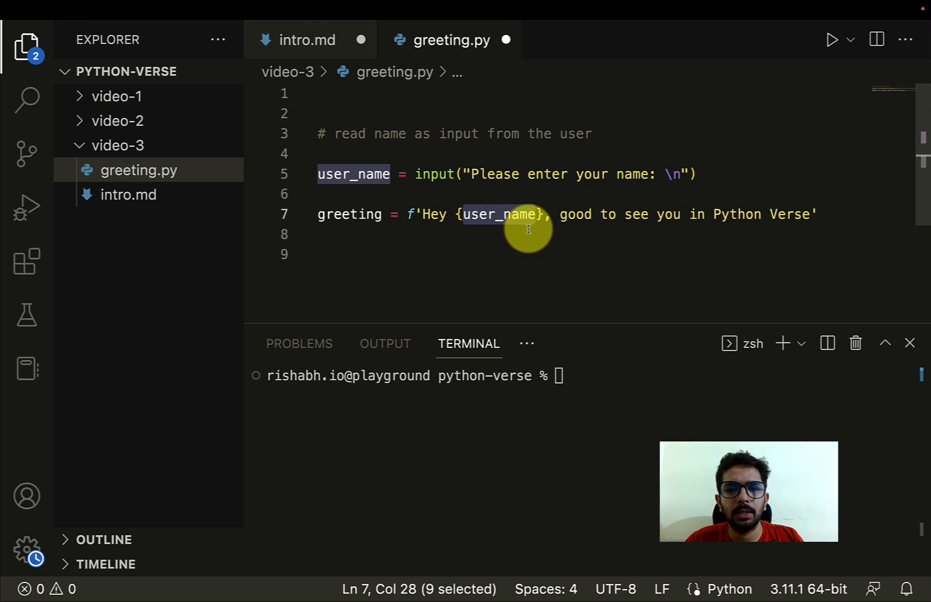
double_click(349, 215)
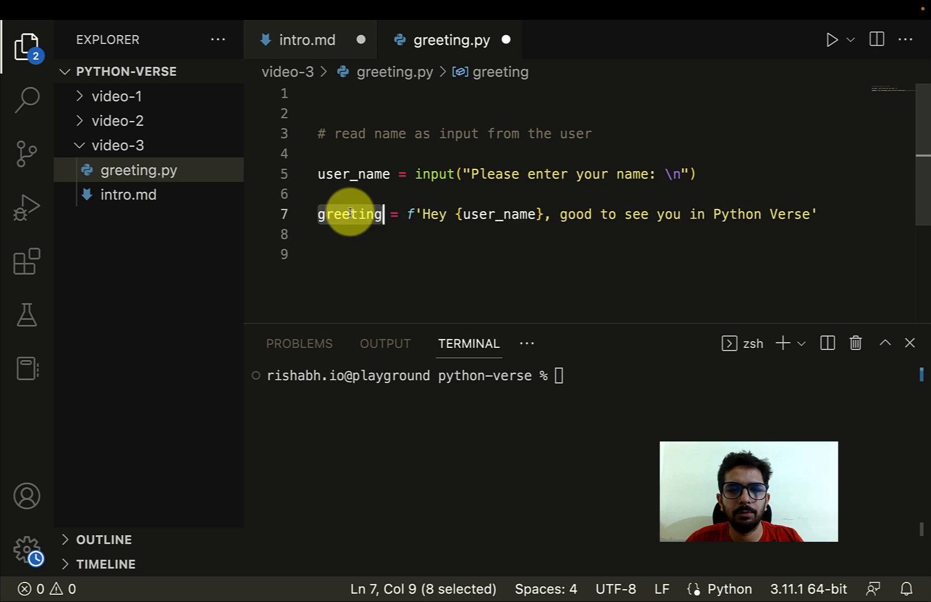
left_click(825, 214)
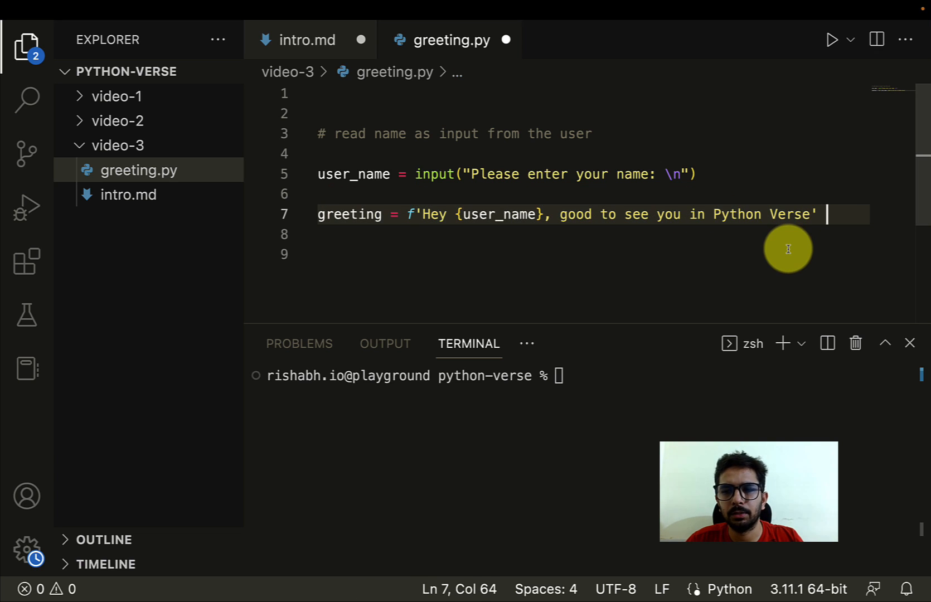
Add the comment '# display the greeting to the user' below the greeting line
key("enter")
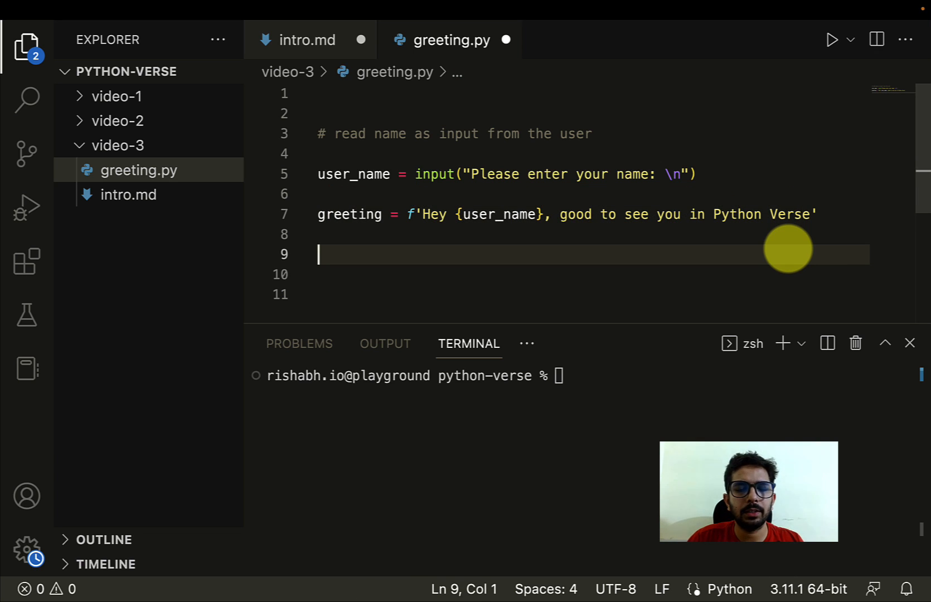
type("#")
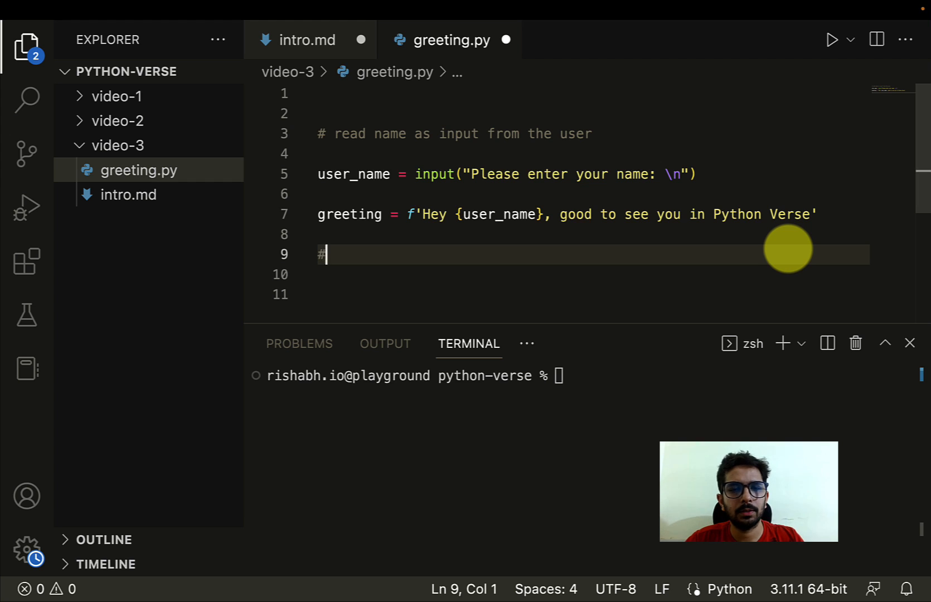
type("displayt")
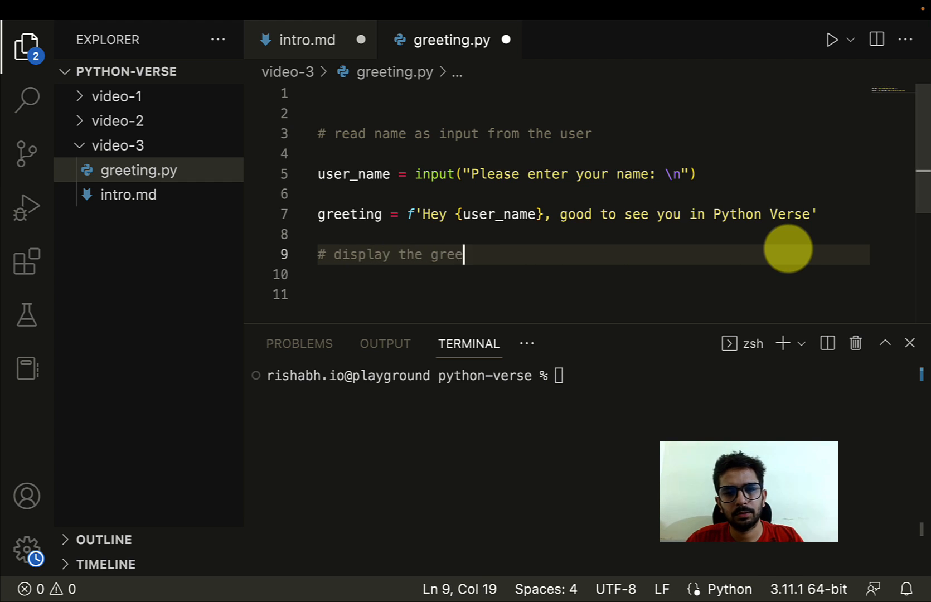
type("ting to the user")
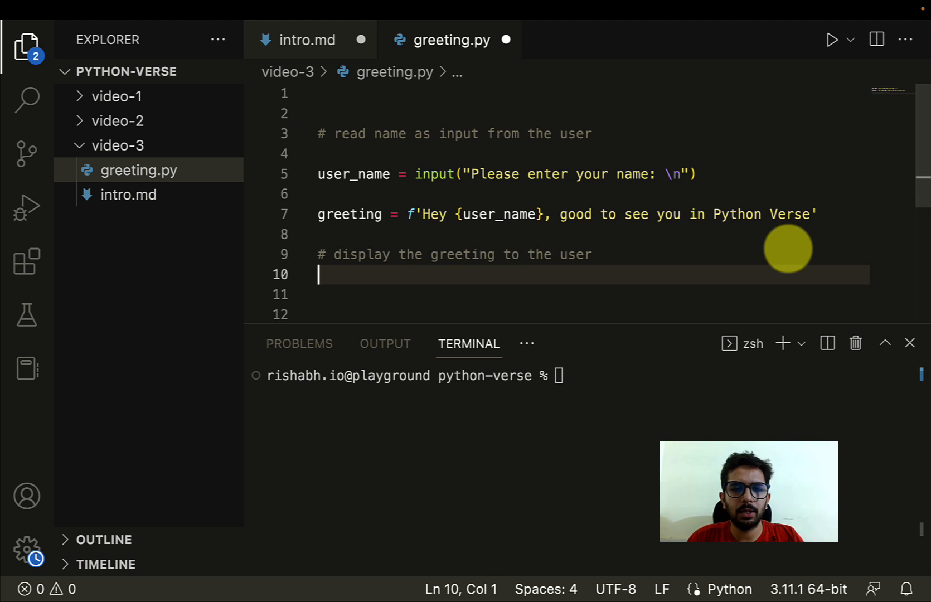
Add print(greeting), completing the variable name from autocomplete
type("print(")
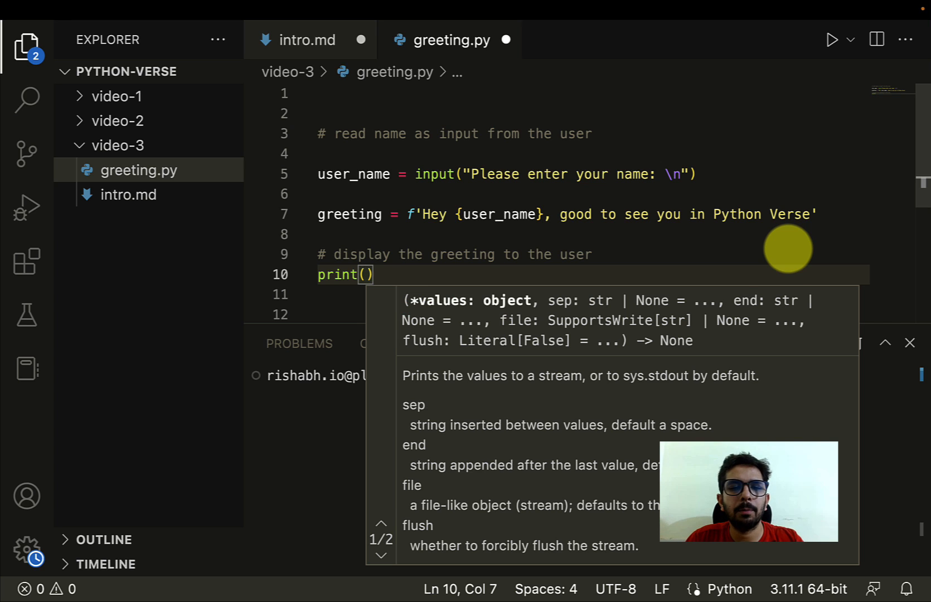
type("greeti")
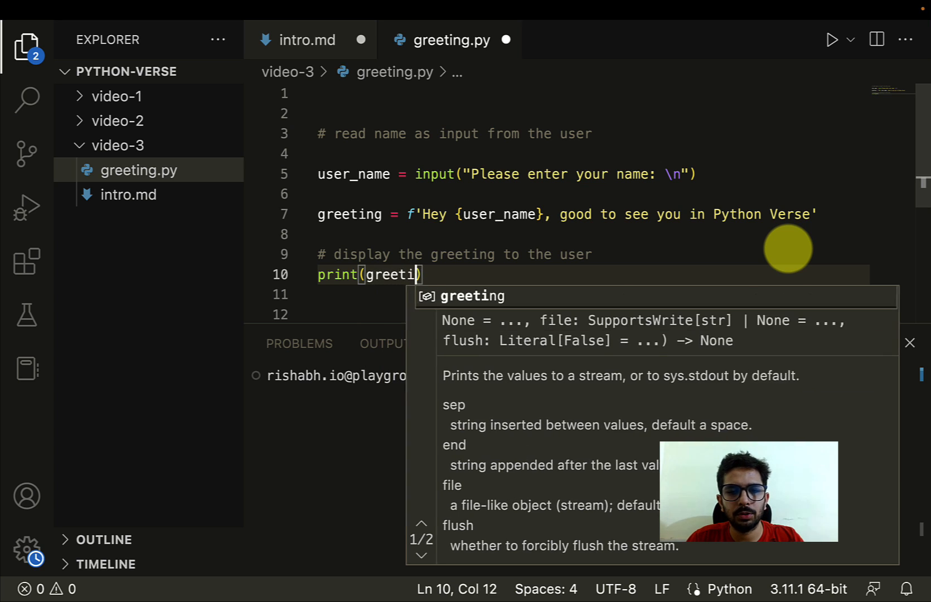
key("Tab")
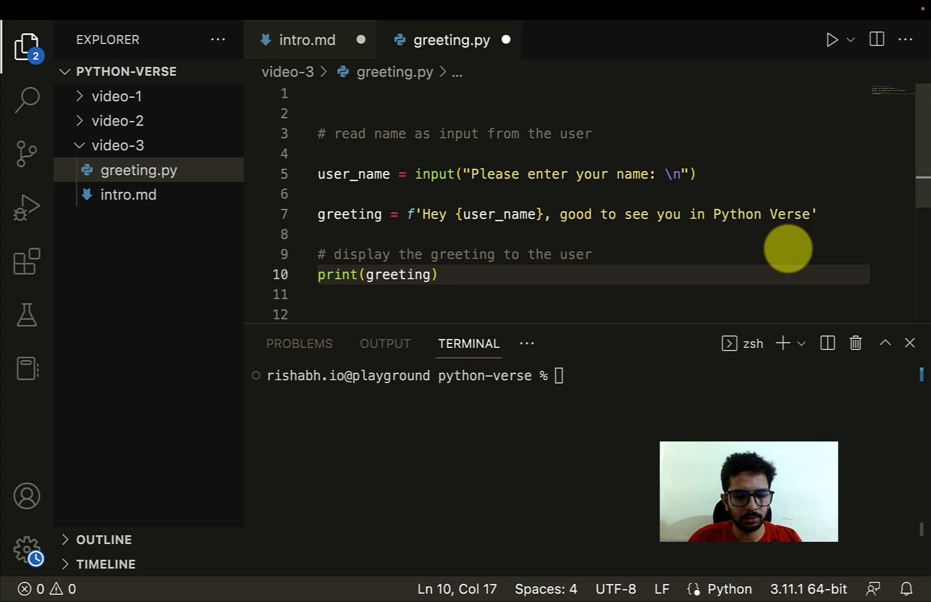
Check the output notes in intro.md, then return to greeting.py
left_click(307, 40)
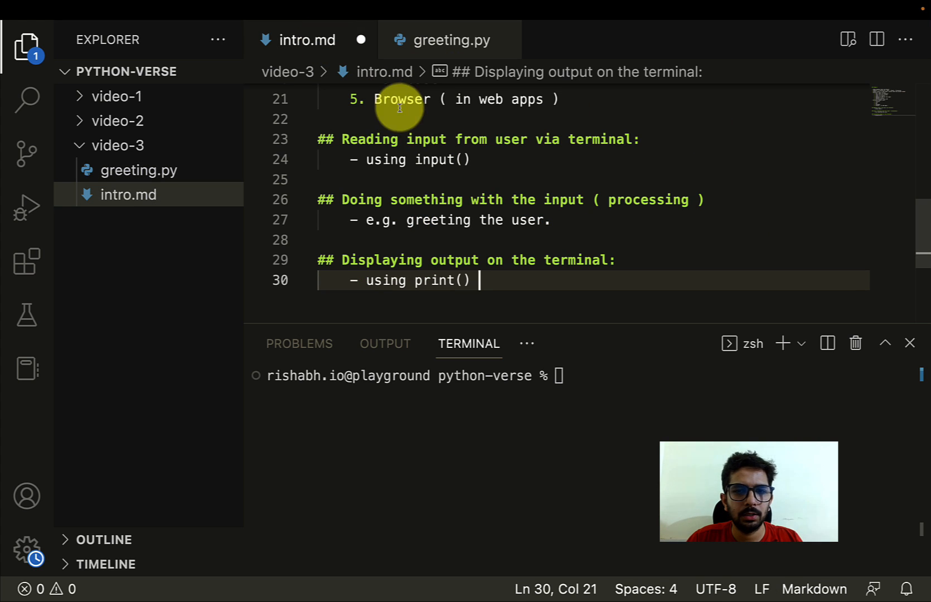
left_click(449, 39)
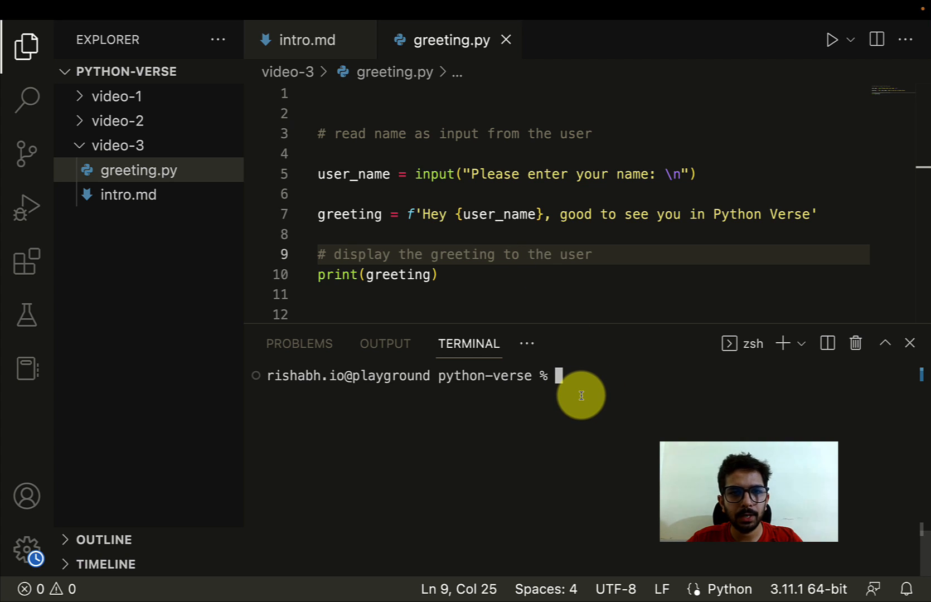
List files, change into video-3, and run python greeting.py in the terminal
type("ls")
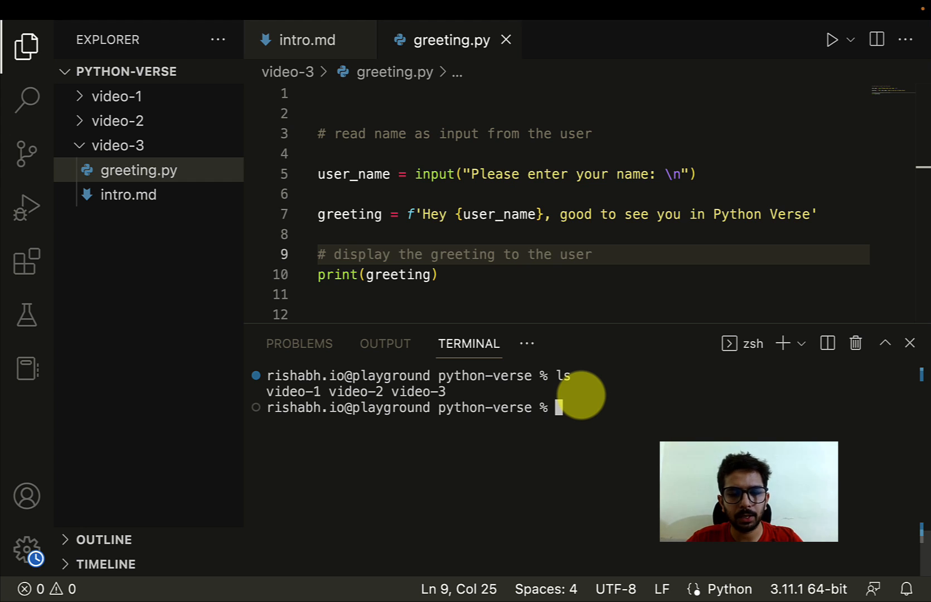
type("cd video-3")
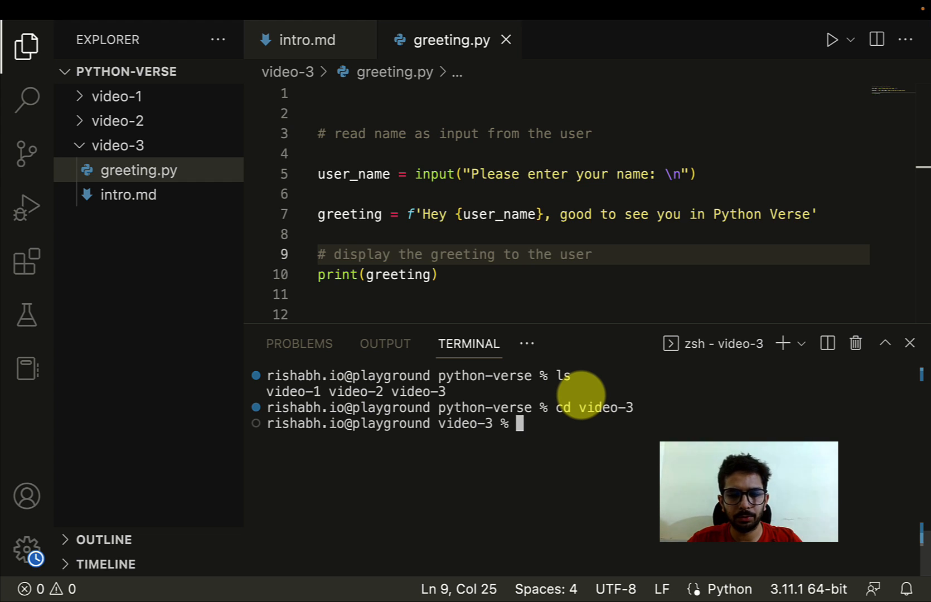
type("ls")
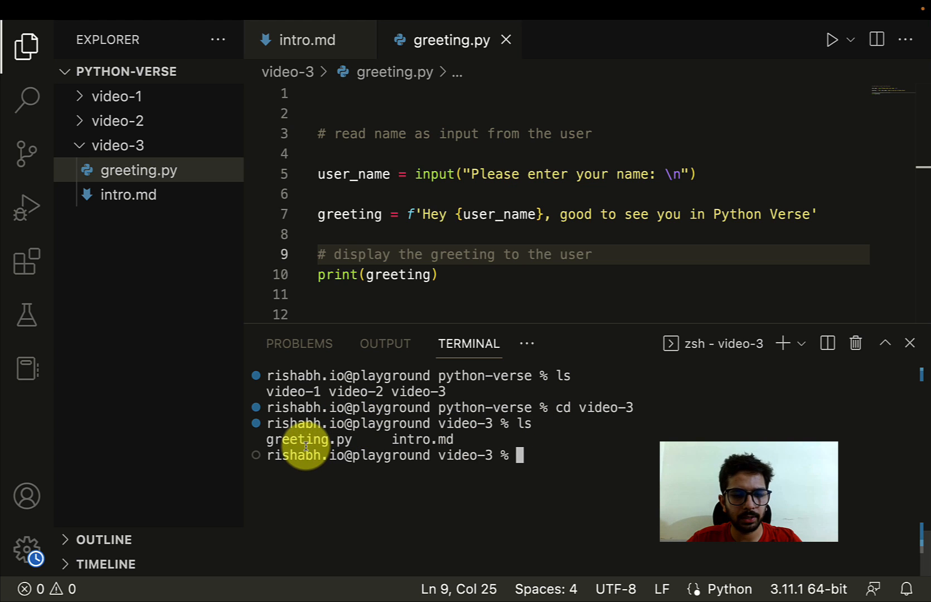
type("pyth")
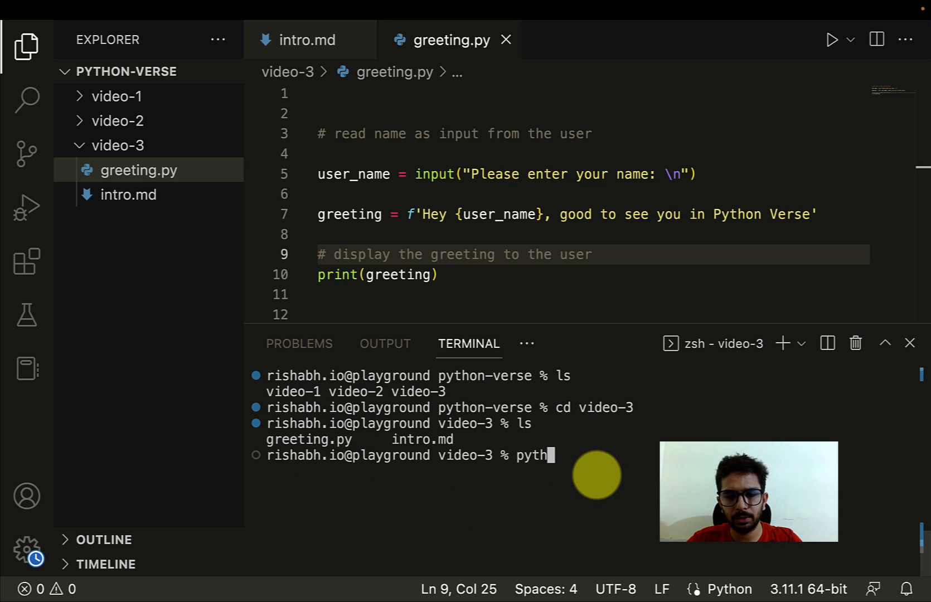
type("on greeting.py")
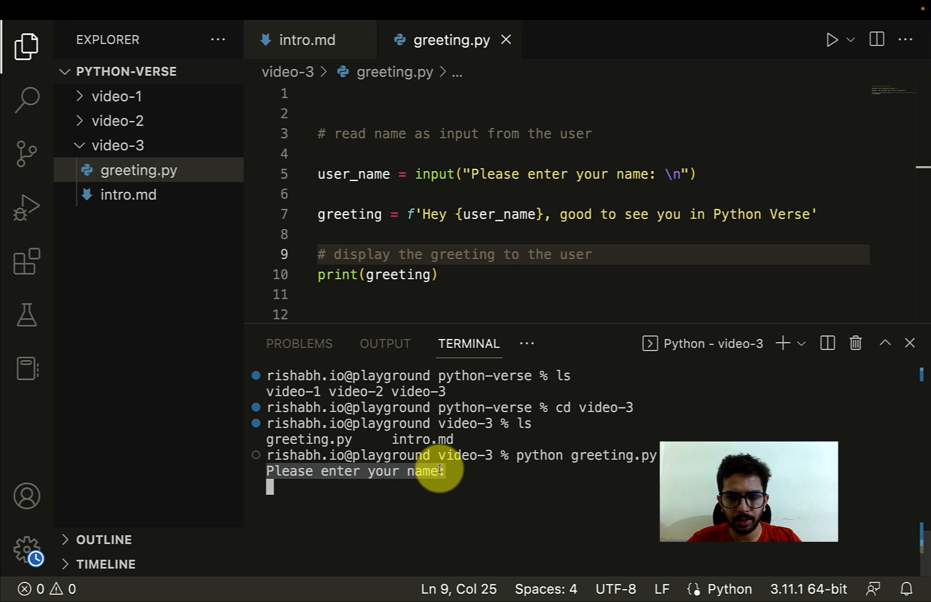
Enter the name 'Rishabh IO' at the prompt to print the greeting
left_click_drag(471, 174, 652, 174)
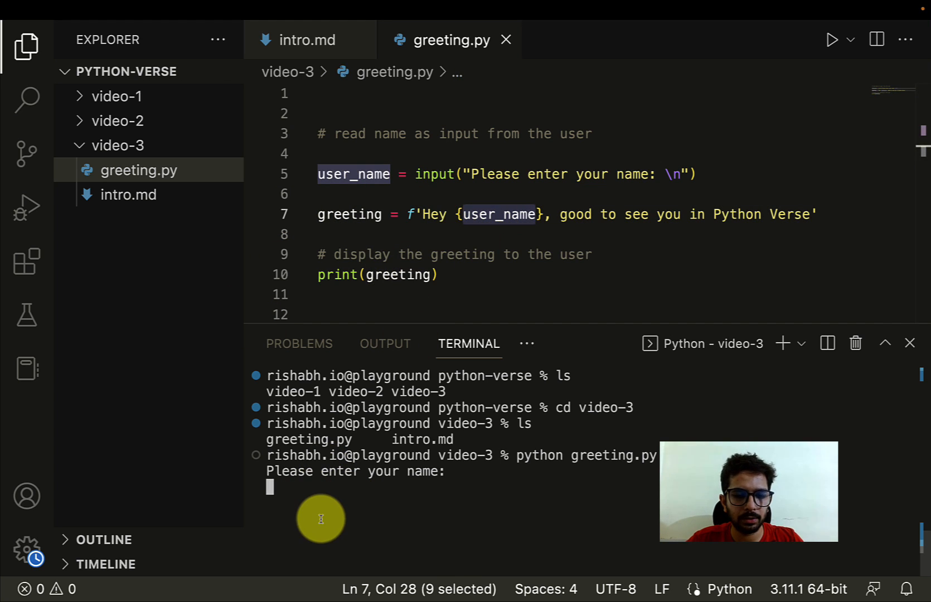
type("Ri")
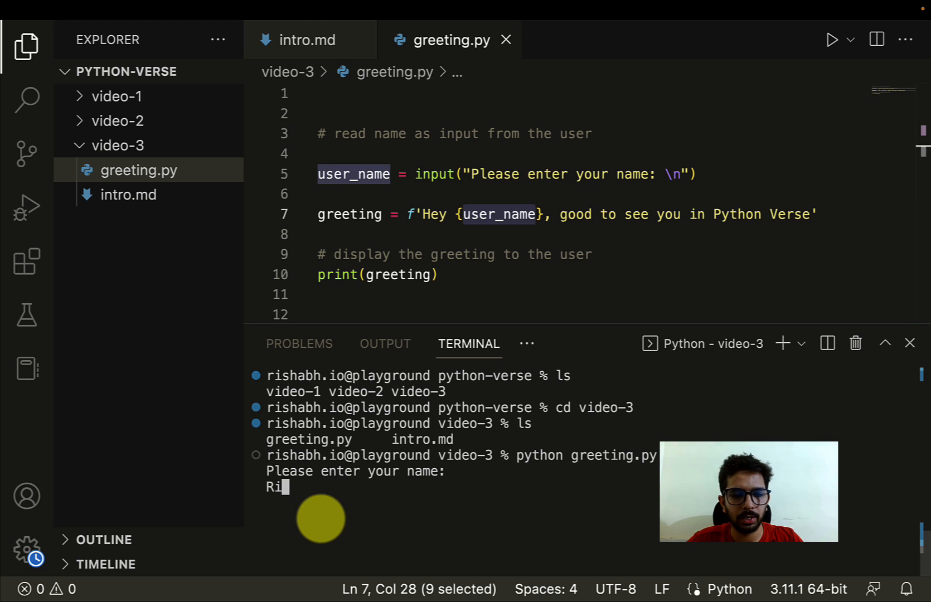
type("shabh IO")
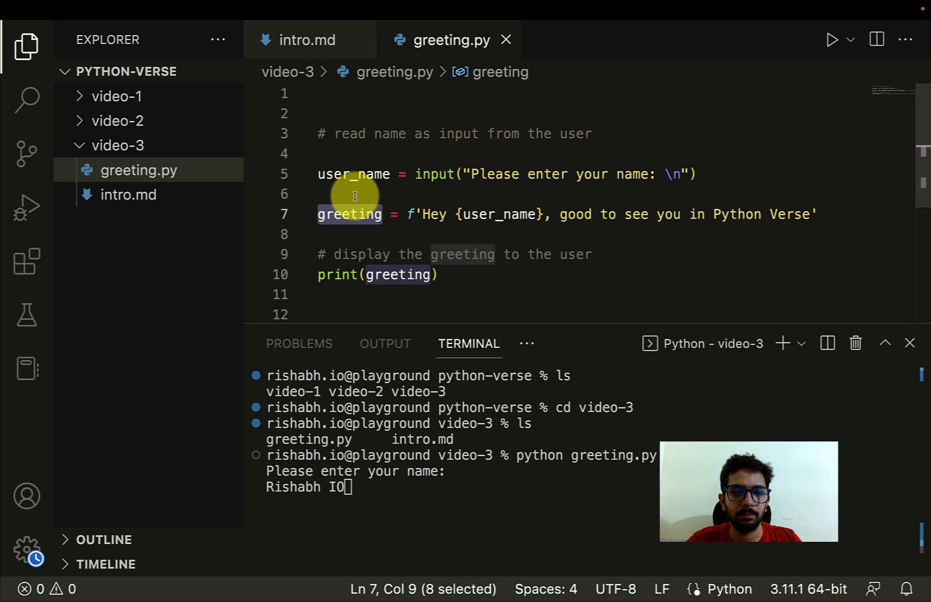
double_click(354, 174)
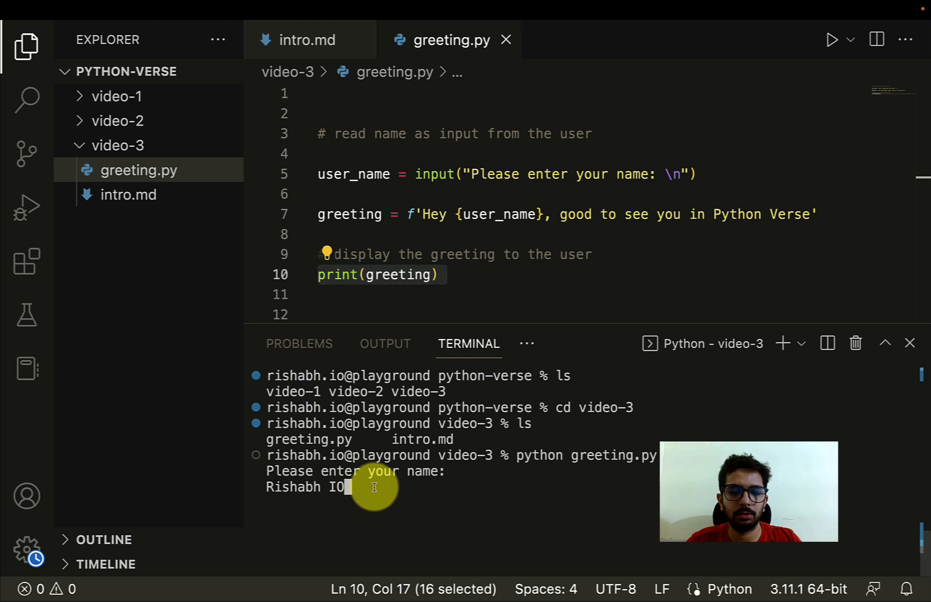
key("enter")
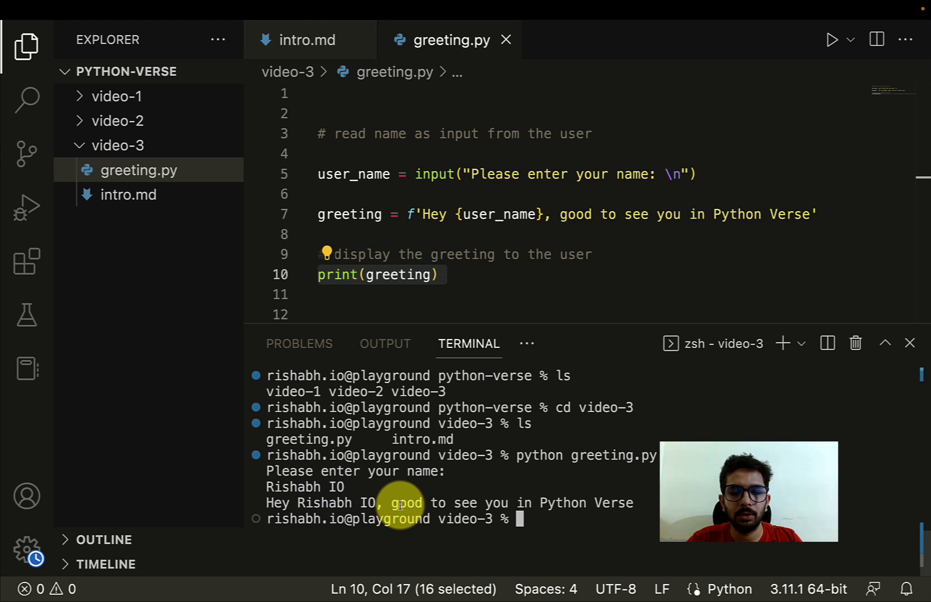
mouse_move(606, 504)
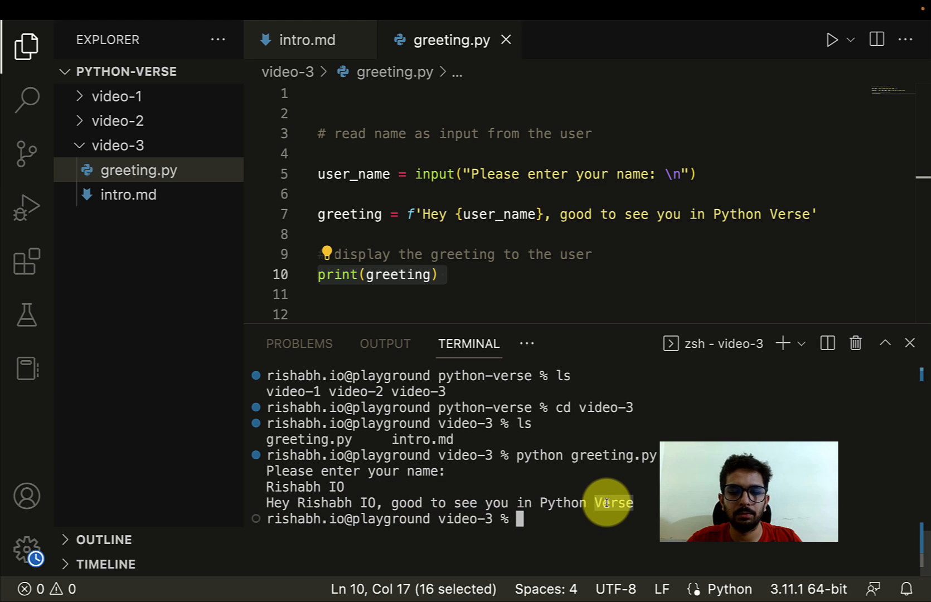